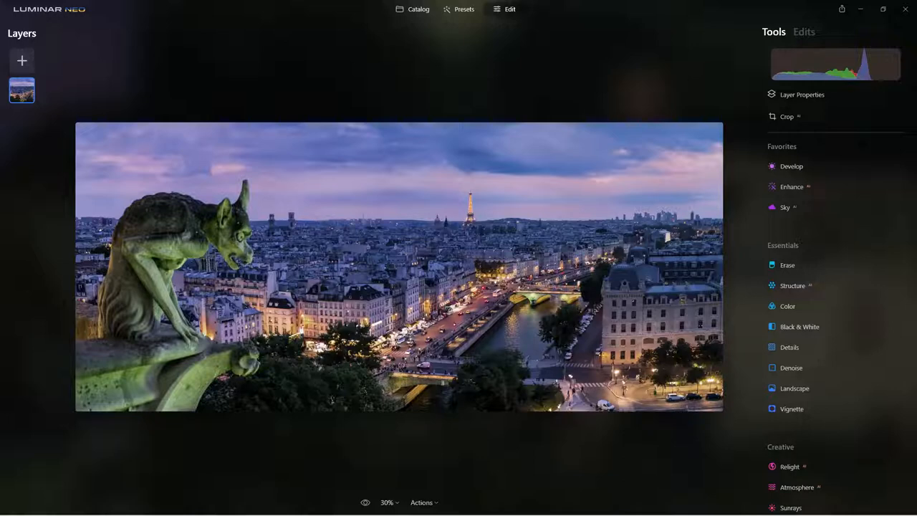
pyautogui.moveTo(672, 487)
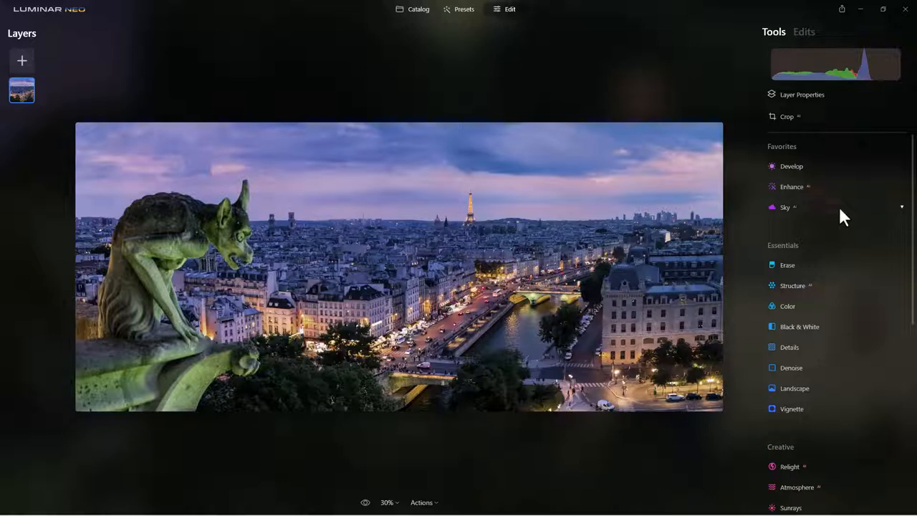
pyautogui.moveTo(22, 58)
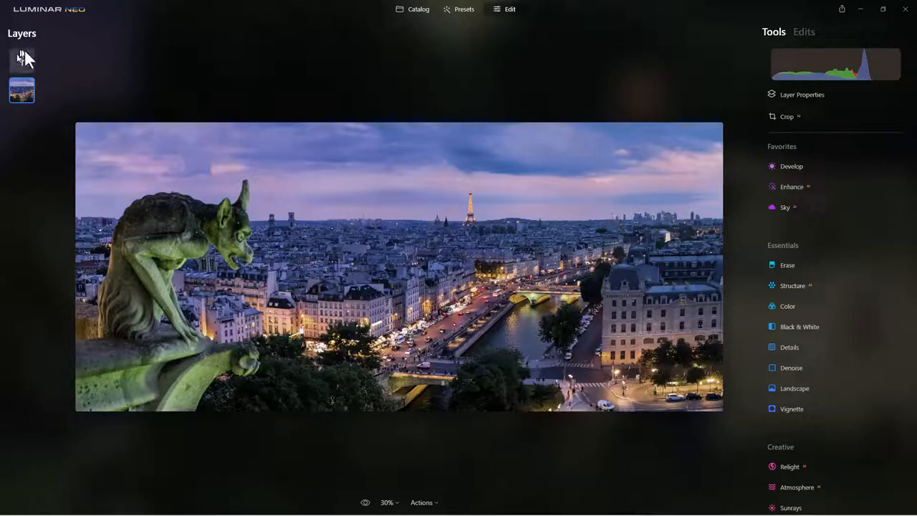
# Step: Add the man-on-old-car photo from My Images as a new layer at 100 opacity
pyautogui.click(22, 57)
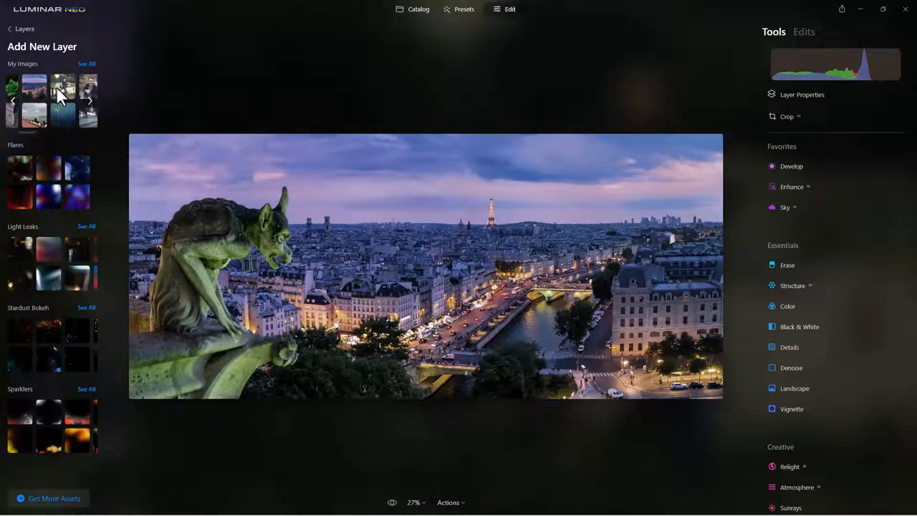
pyautogui.click(56, 92)
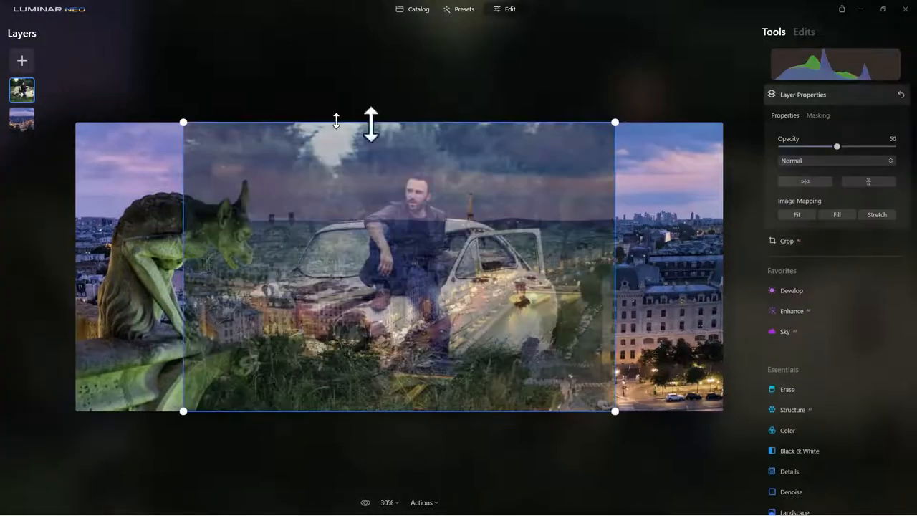
pyautogui.moveTo(837, 147); pyautogui.dragTo(893, 147)
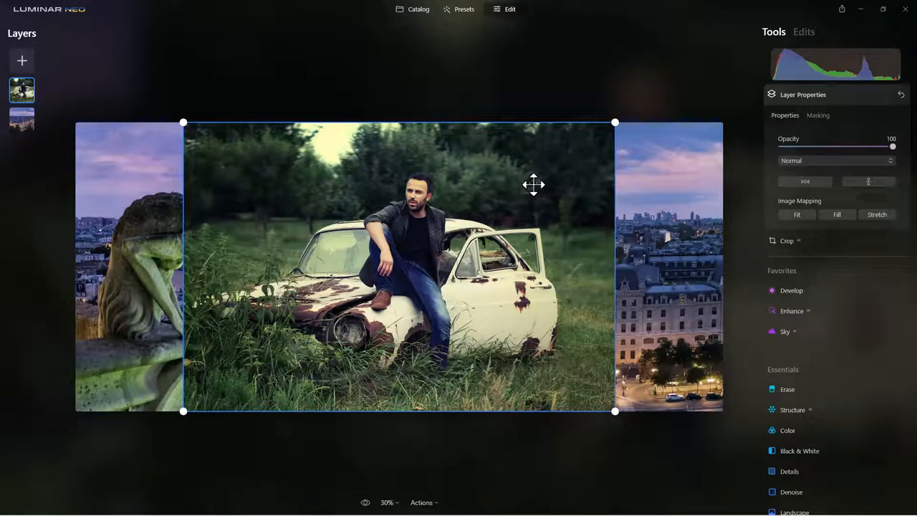
pyautogui.moveTo(533, 182)
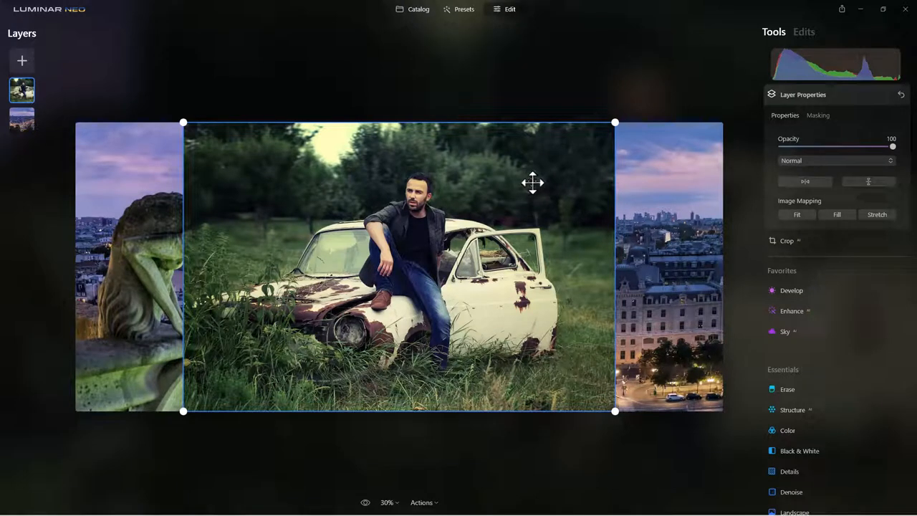
pyautogui.moveTo(862, 137)
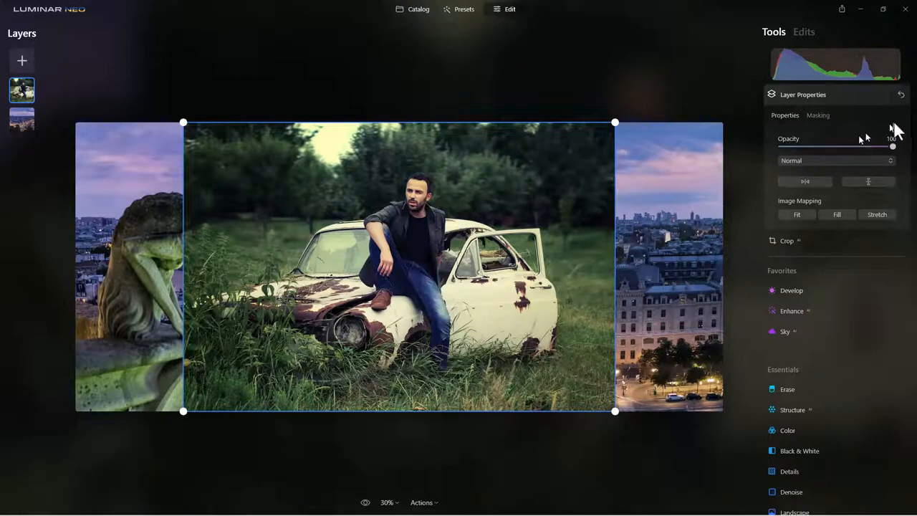
# Step: Try Mask AI on the new layer, selecting Human and Transport, then removing the car
pyautogui.click(817, 115)
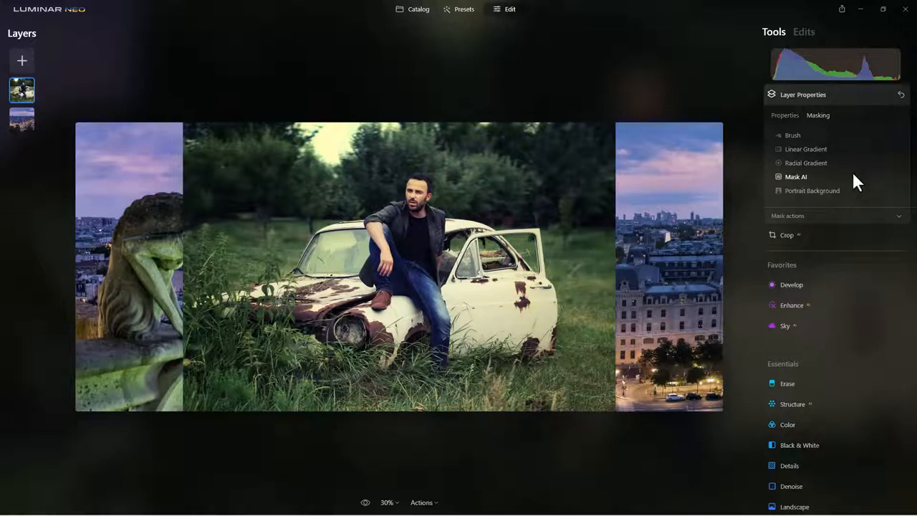
pyautogui.click(797, 177)
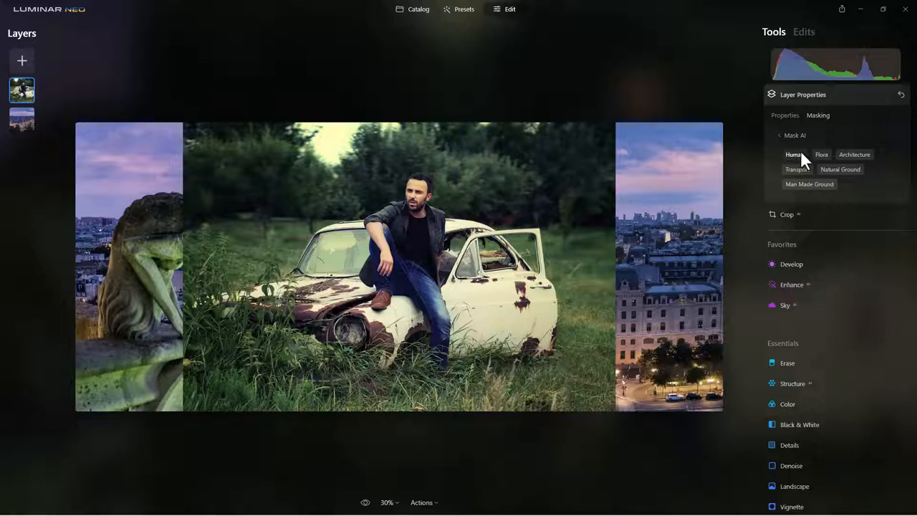
pyautogui.click(854, 155)
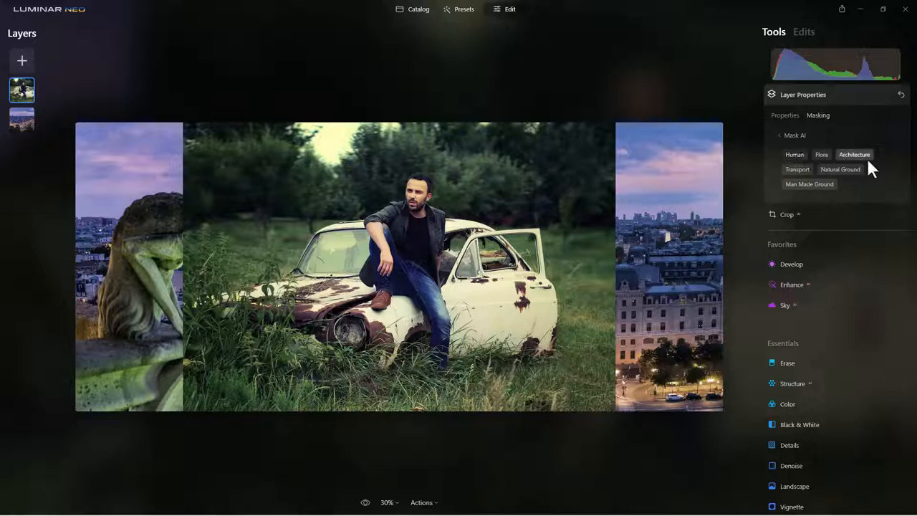
pyautogui.click(854, 155)
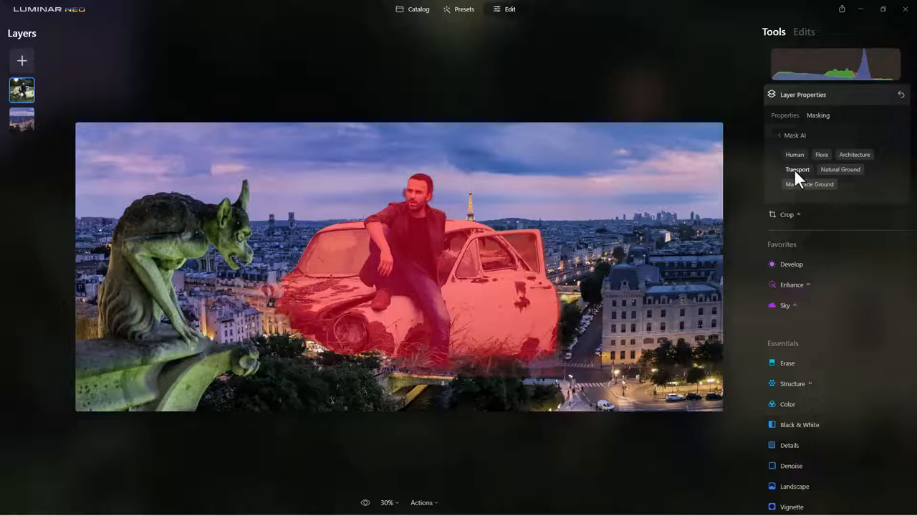
pyautogui.click(797, 169)
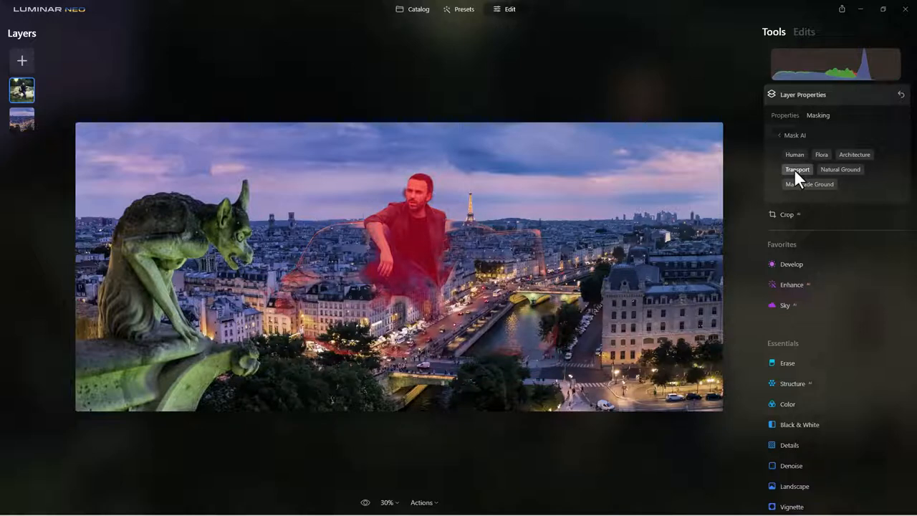
pyautogui.moveTo(902, 107)
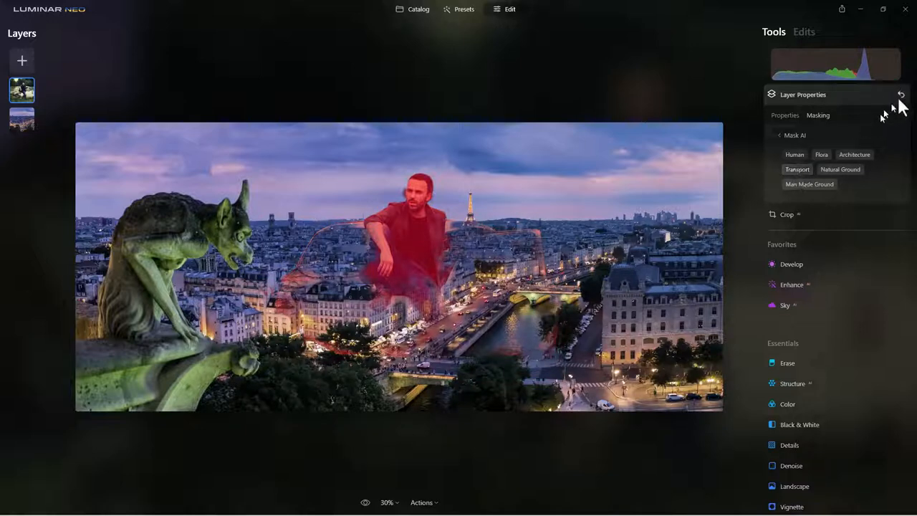
# Step: Reset the layer, restore full opacity and redo Mask AI keeping the man and the car
pyautogui.click(794, 154)
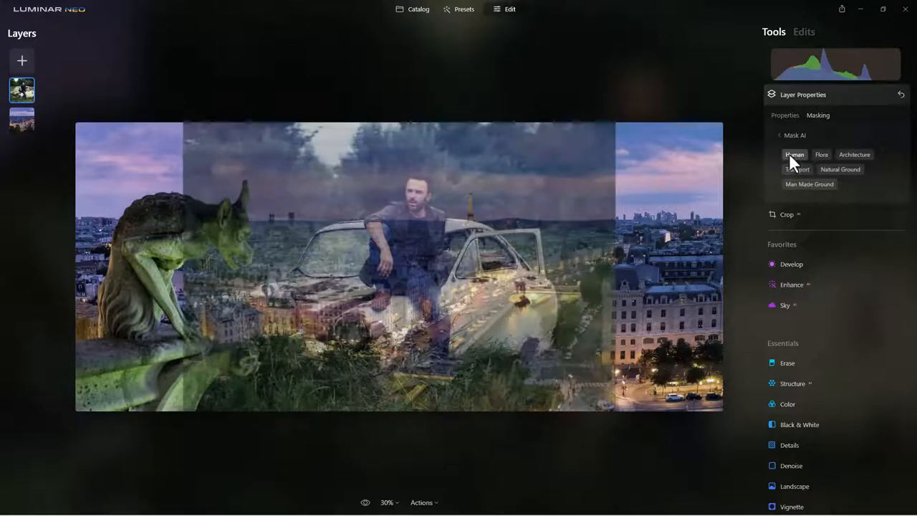
pyautogui.click(785, 114)
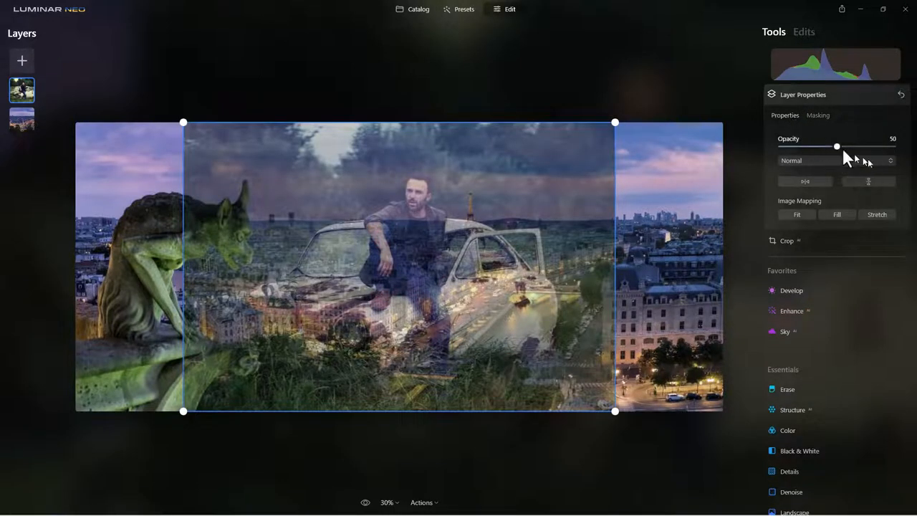
pyautogui.moveTo(837, 146); pyautogui.dragTo(892, 146)
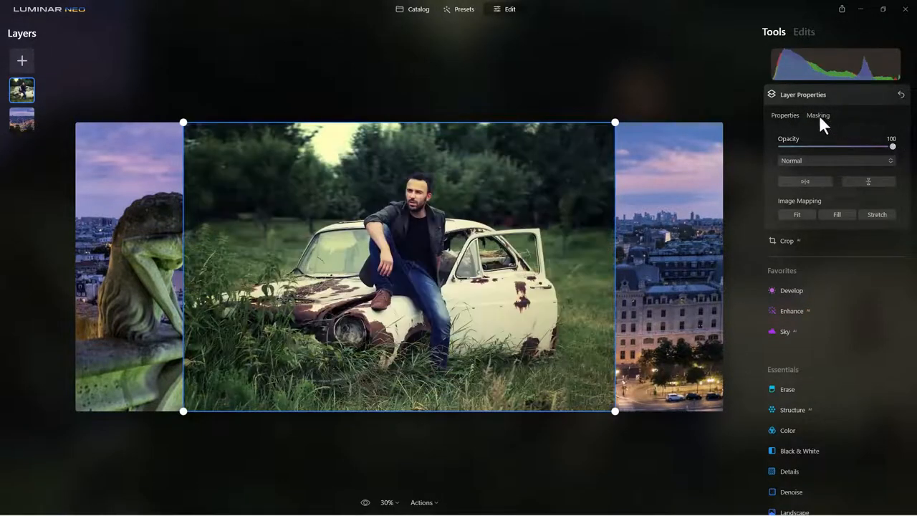
pyautogui.click(818, 115)
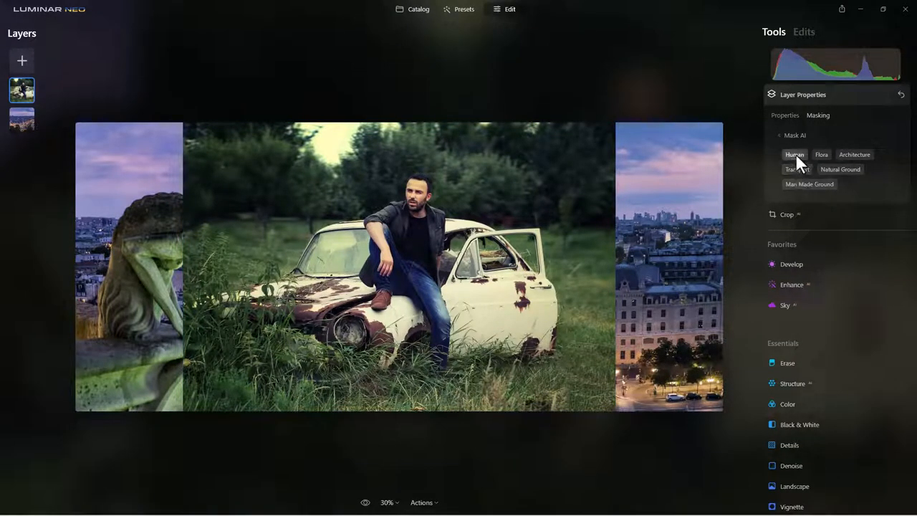
pyautogui.click(797, 170)
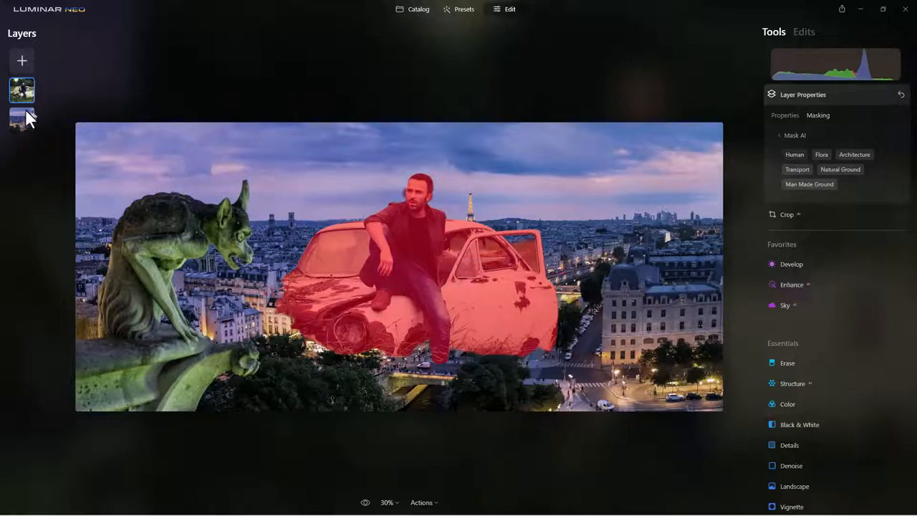
# Step: Reselect the man-on-car layer and scale it down toward the lower right
pyautogui.click(21, 121)
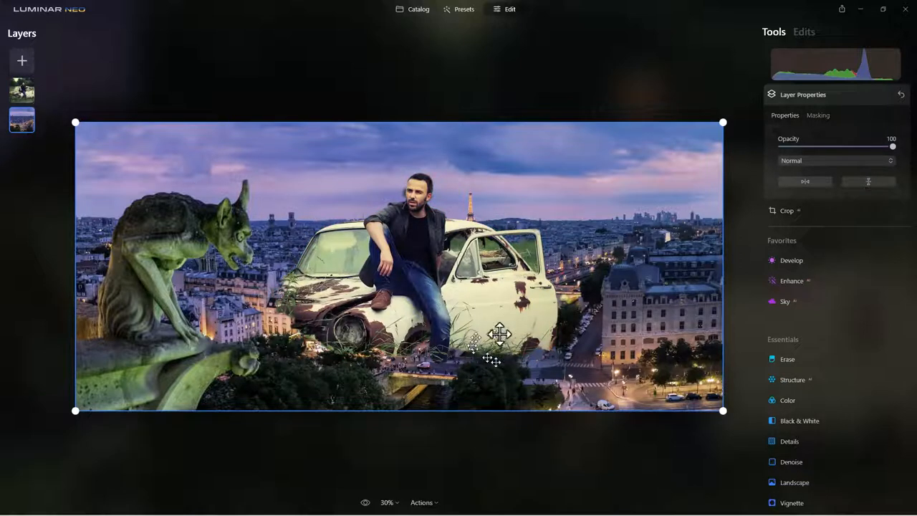
pyautogui.moveTo(498, 334); pyautogui.dragTo(338, 311)
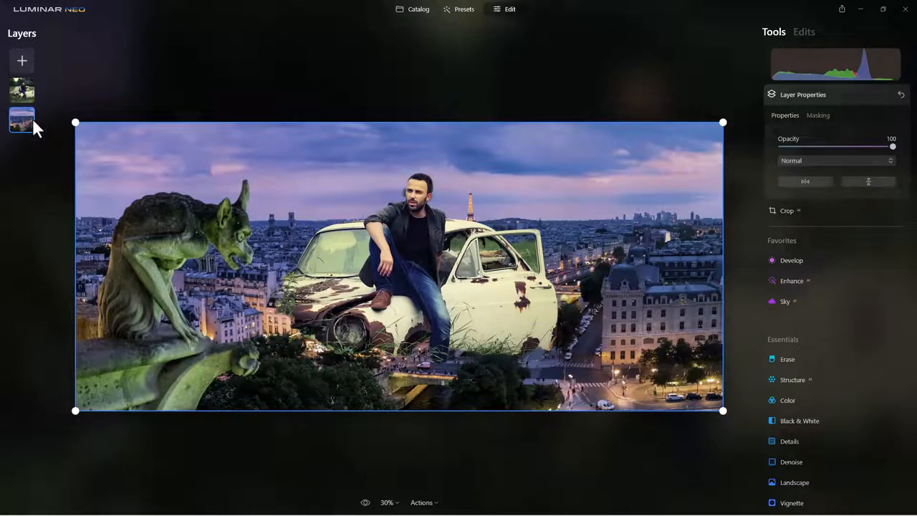
pyautogui.click(23, 92)
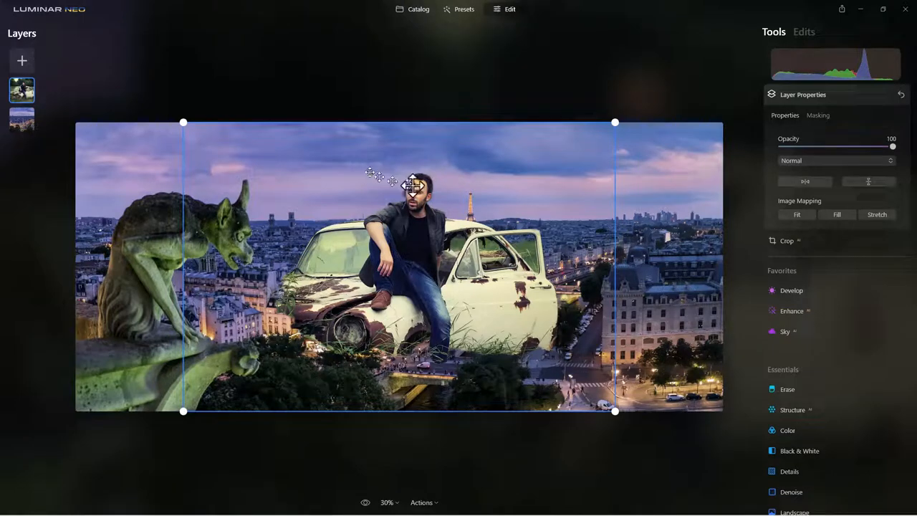
pyautogui.moveTo(412, 185); pyautogui.dragTo(615, 238)
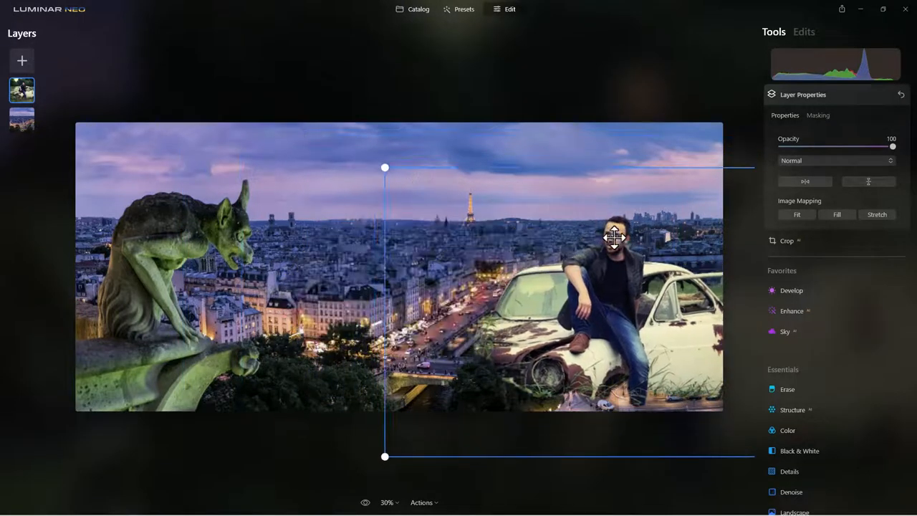
pyautogui.moveTo(613, 238); pyautogui.dragTo(619, 267)
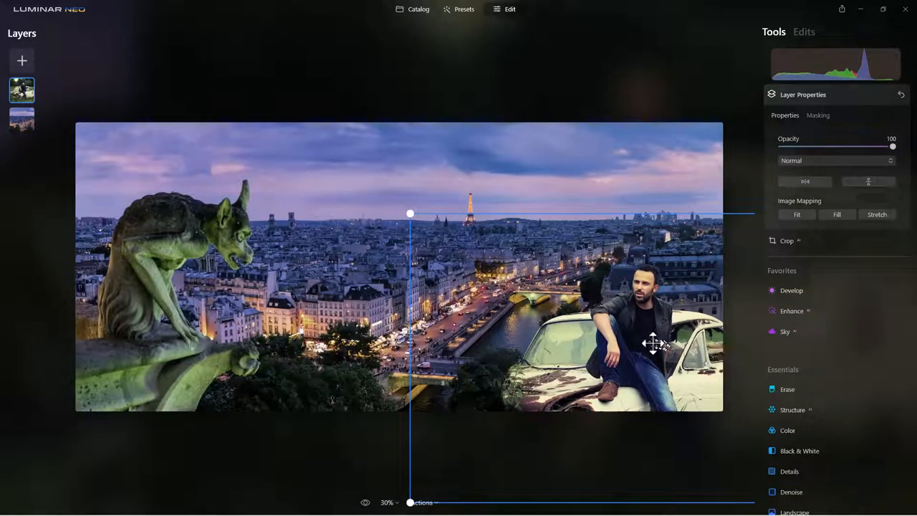
# Step: Fine-tune the man and car's size and settle them in the lower-right corner
pyautogui.moveTo(652, 344); pyautogui.dragTo(522, 178)
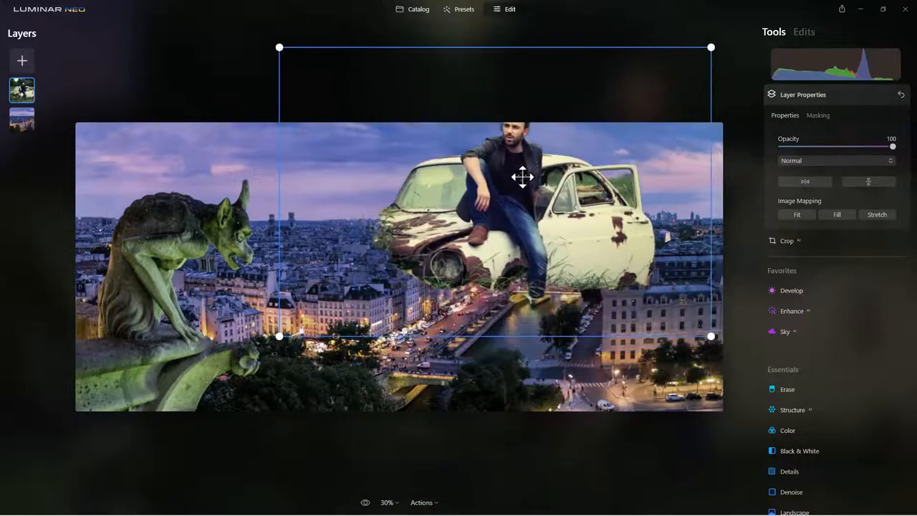
pyautogui.moveTo(523, 178); pyautogui.dragTo(573, 190)
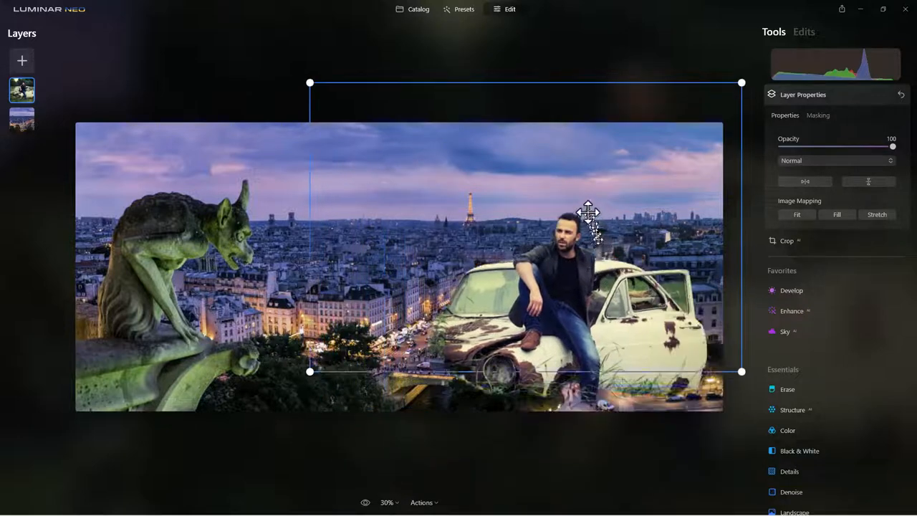
pyautogui.moveTo(588, 217); pyautogui.dragTo(662, 212)
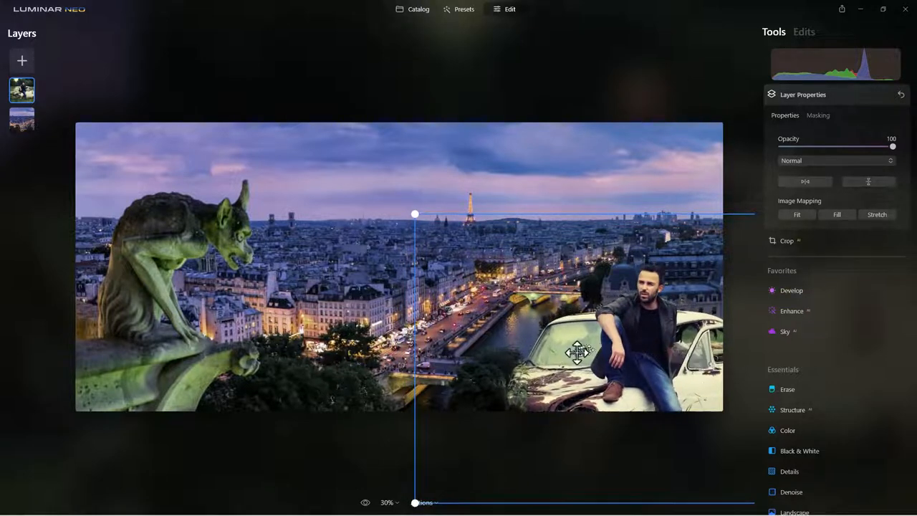
pyautogui.moveTo(575, 351); pyautogui.dragTo(656, 332)
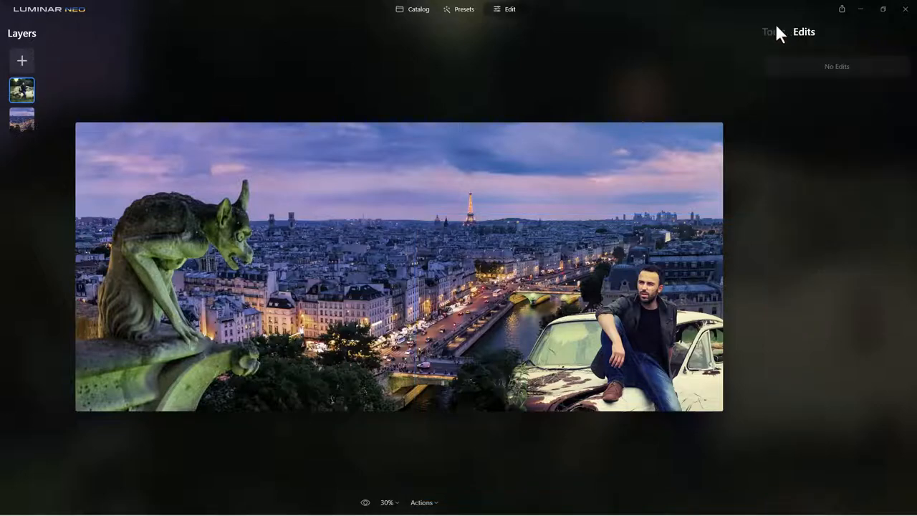
# Step: Open Relight on the city layer and experiment with the Brightness Near slider
pyautogui.click(771, 31)
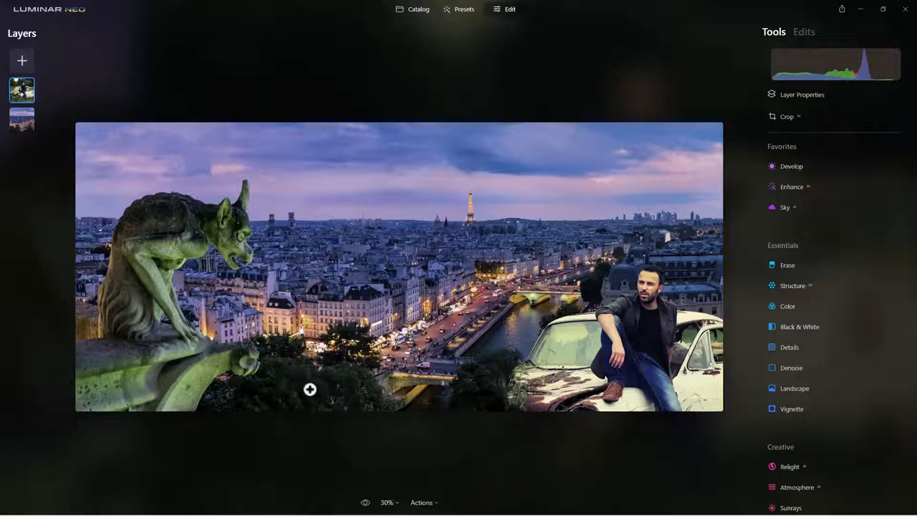
pyautogui.moveTo(891, 278)
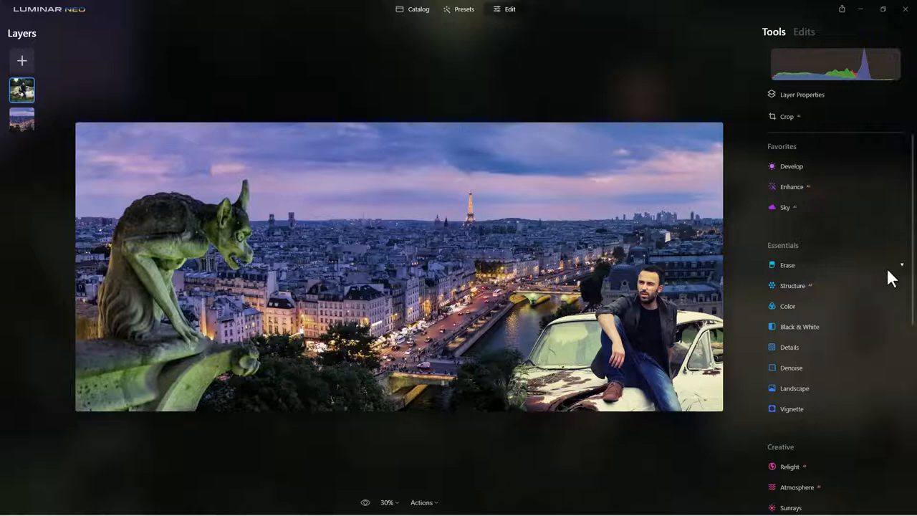
pyautogui.scroll(-3)
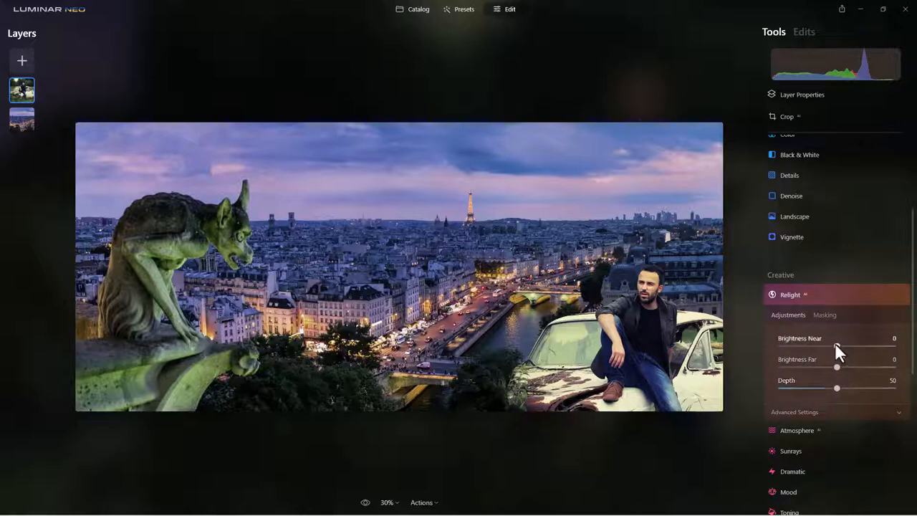
pyautogui.moveTo(837, 345); pyautogui.dragTo(881, 346)
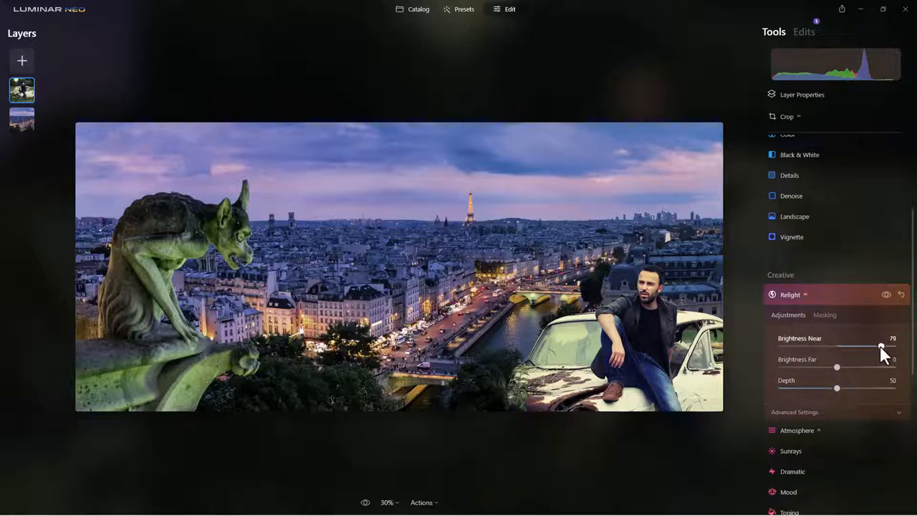
pyautogui.moveTo(881, 348); pyautogui.dragTo(885, 348)
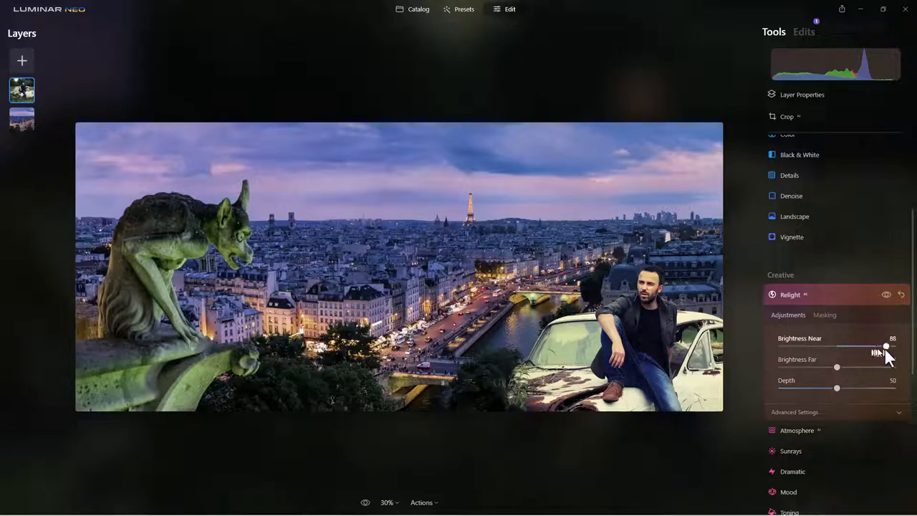
pyautogui.moveTo(885, 345); pyautogui.dragTo(891, 346)
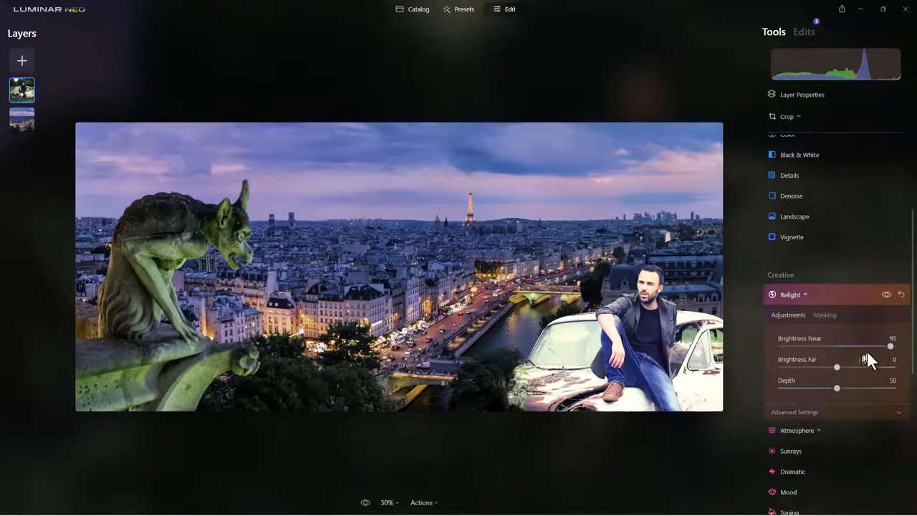
pyautogui.moveTo(892, 346); pyautogui.dragTo(837, 346)
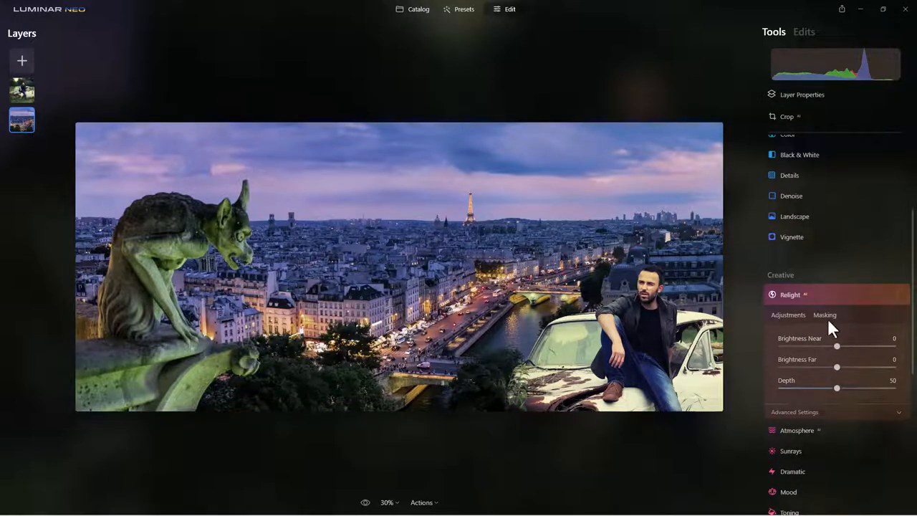
# Step: Set Brightness Near to about 73 and toggle Relight's visibility to compare
pyautogui.moveTo(836, 345); pyautogui.dragTo(878, 345)
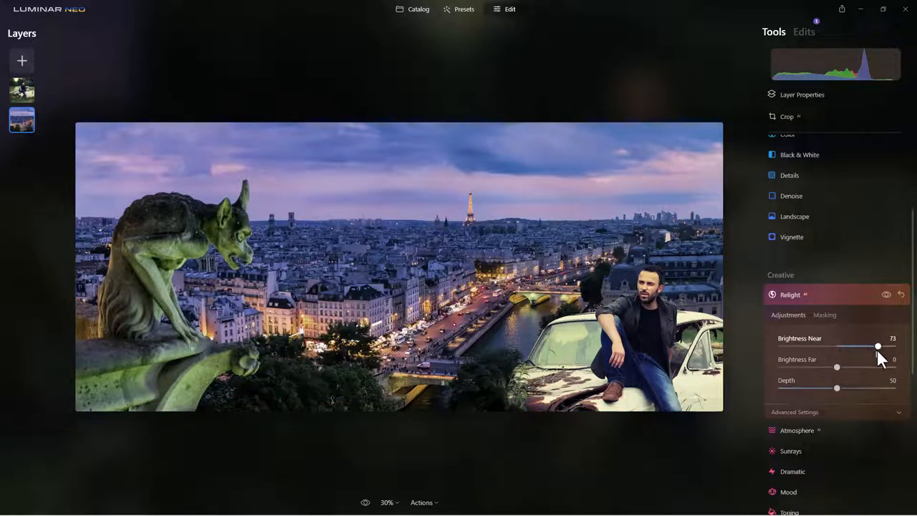
pyautogui.moveTo(877, 345); pyautogui.dragTo(880, 345)
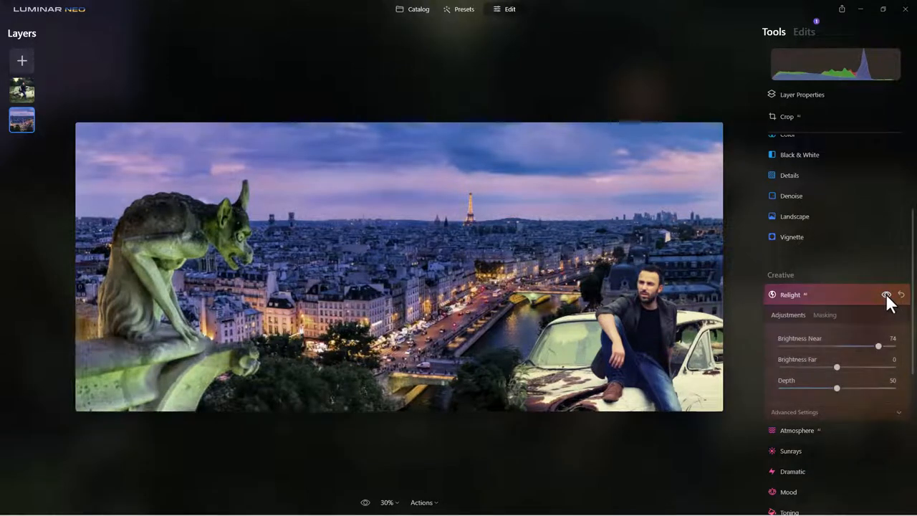
pyautogui.click(883, 295)
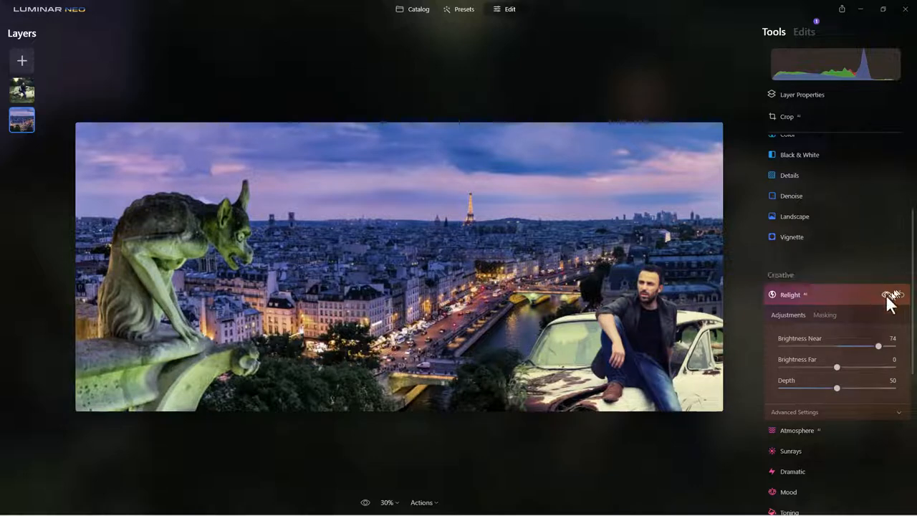
# Step: Start an Erase brush mask on Relight, shrinking the brush to 46 after a first gargoyle stroke
pyautogui.click(825, 315)
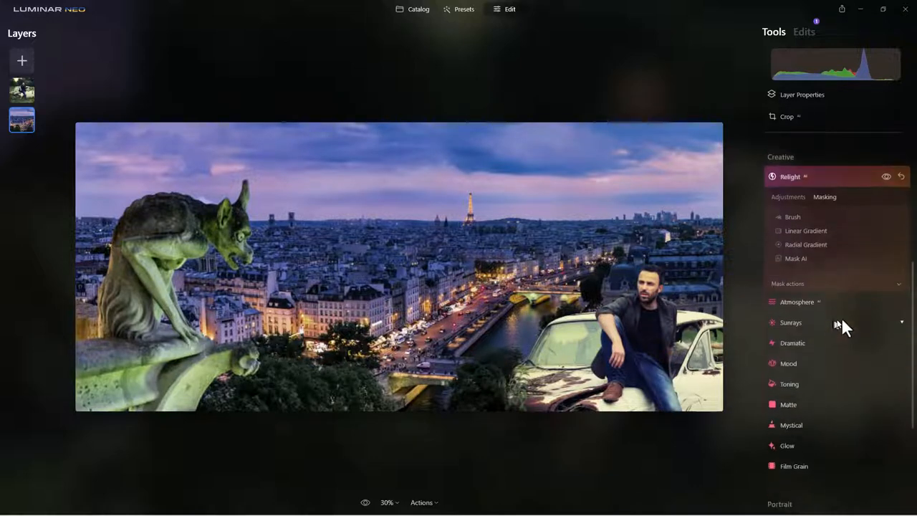
pyautogui.click(791, 216)
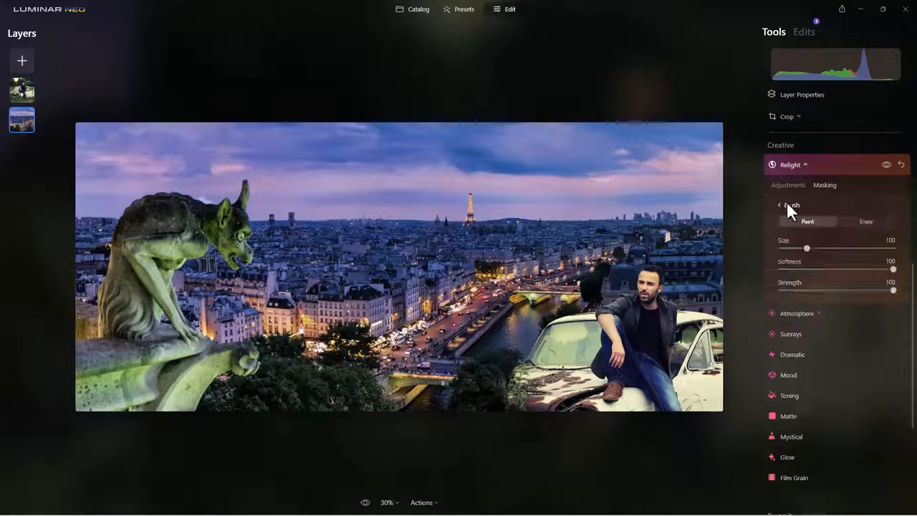
pyautogui.moveTo(119, 189)
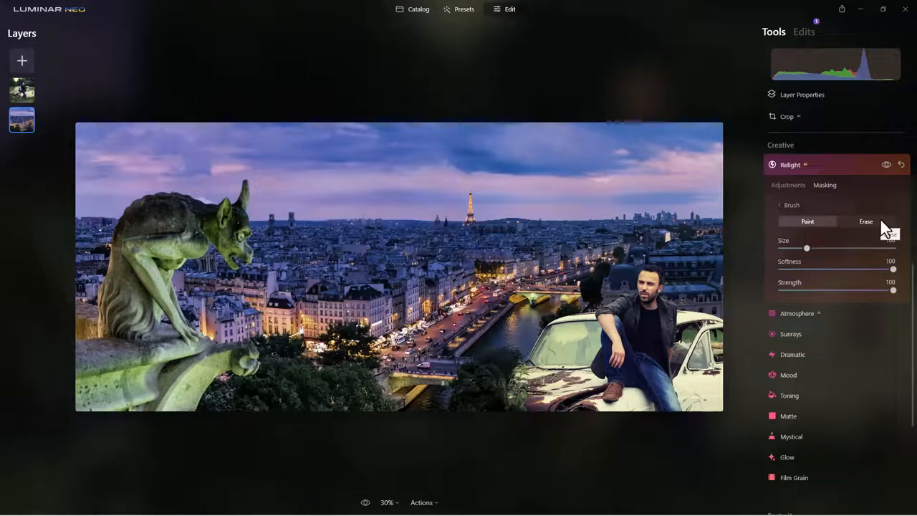
pyautogui.click(866, 221)
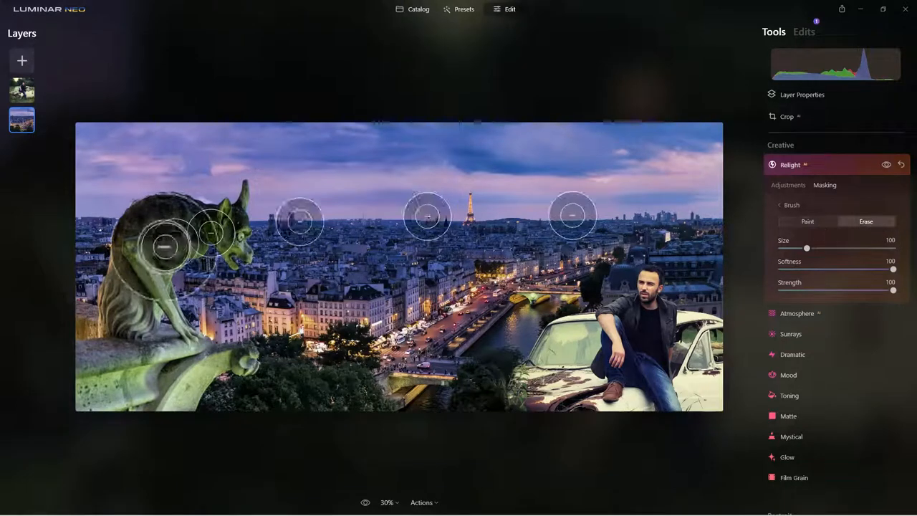
pyautogui.moveTo(165, 246); pyautogui.dragTo(129, 257)
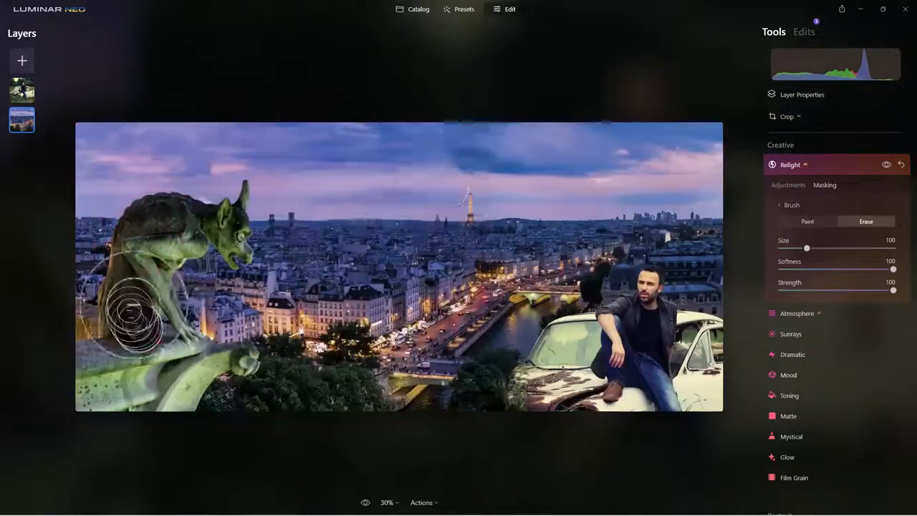
pyautogui.moveTo(805, 246); pyautogui.dragTo(795, 250)
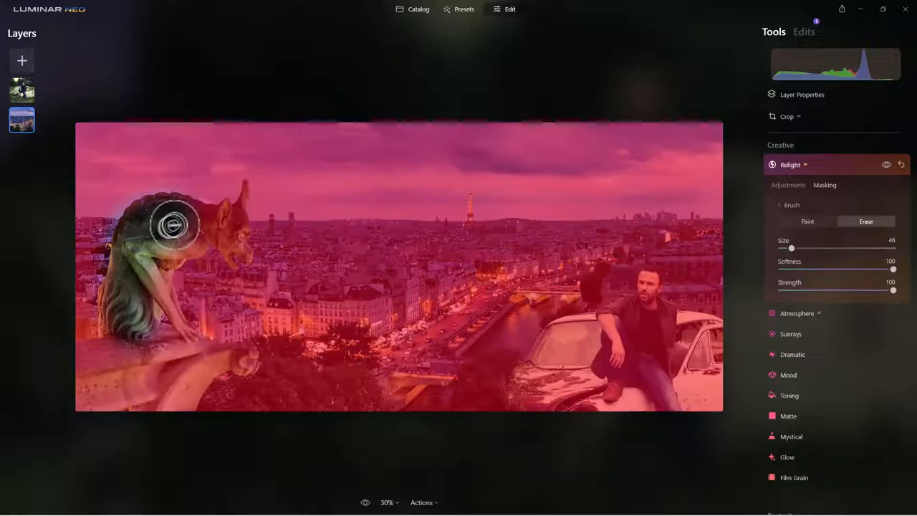
# Step: Erase Relight from the gargoyle's body, its ledge and the foreground beside the car
pyautogui.moveTo(172, 226); pyautogui.dragTo(126, 329)
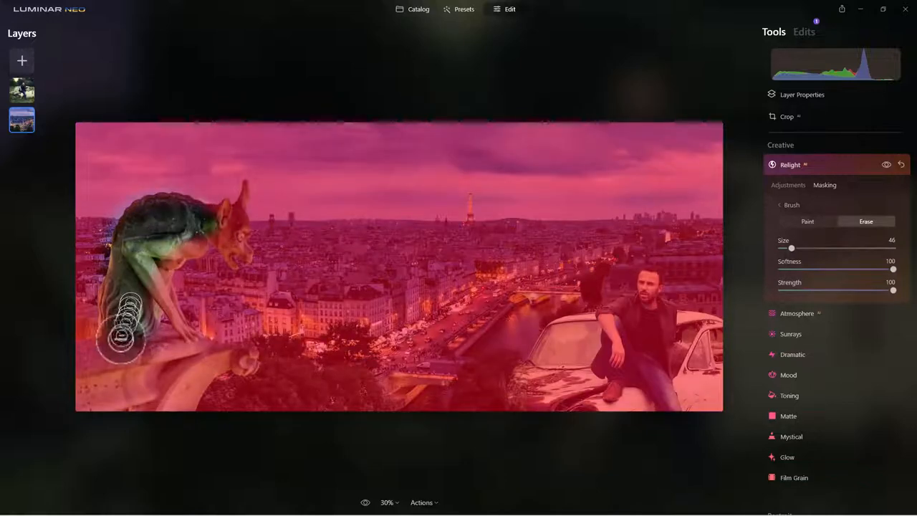
pyautogui.moveTo(129, 322); pyautogui.dragTo(165, 351)
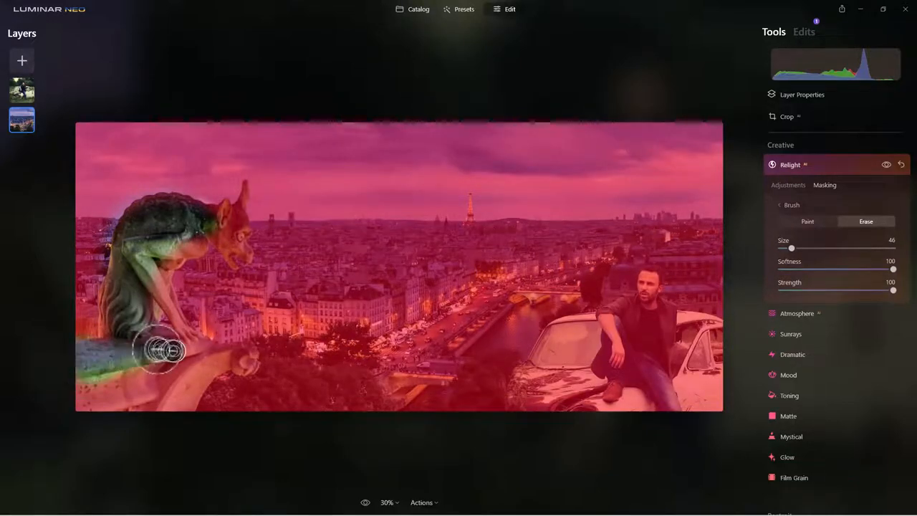
pyautogui.moveTo(165, 351); pyautogui.dragTo(189, 344)
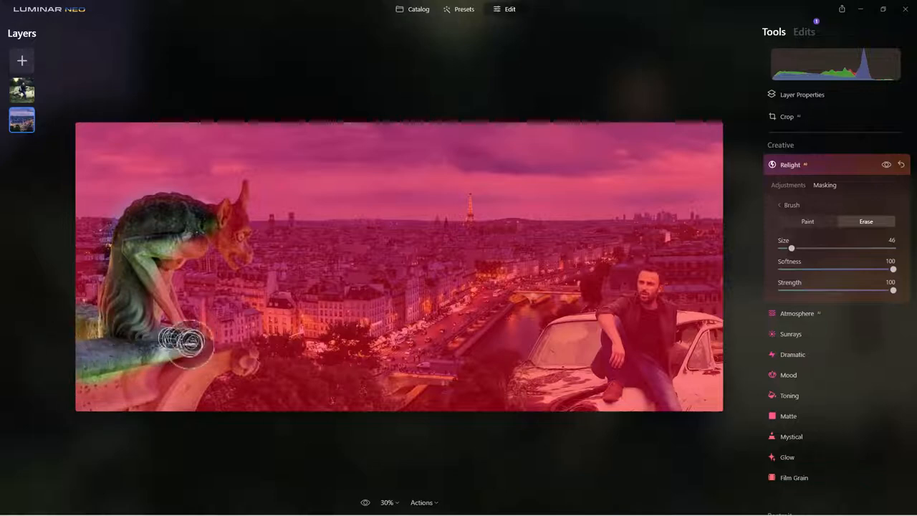
pyautogui.moveTo(183, 343); pyautogui.dragTo(243, 355)
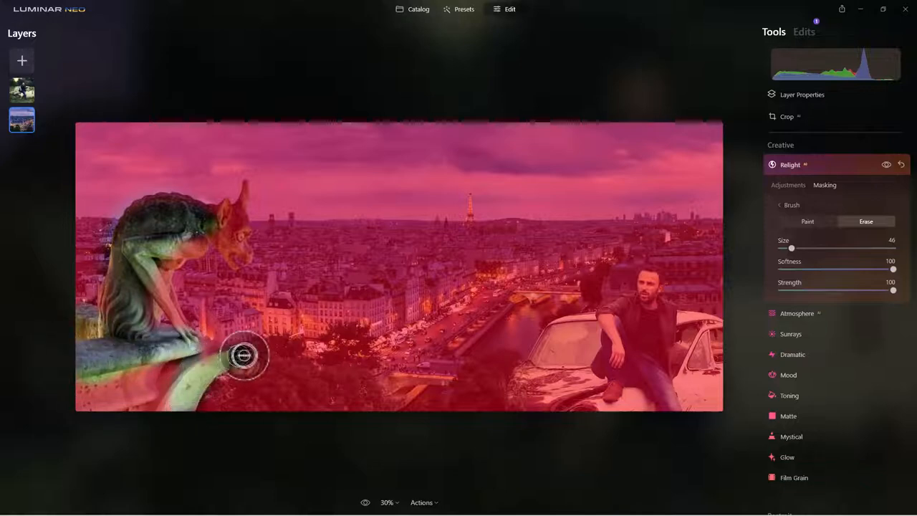
pyautogui.moveTo(243, 356); pyautogui.dragTo(97, 394)
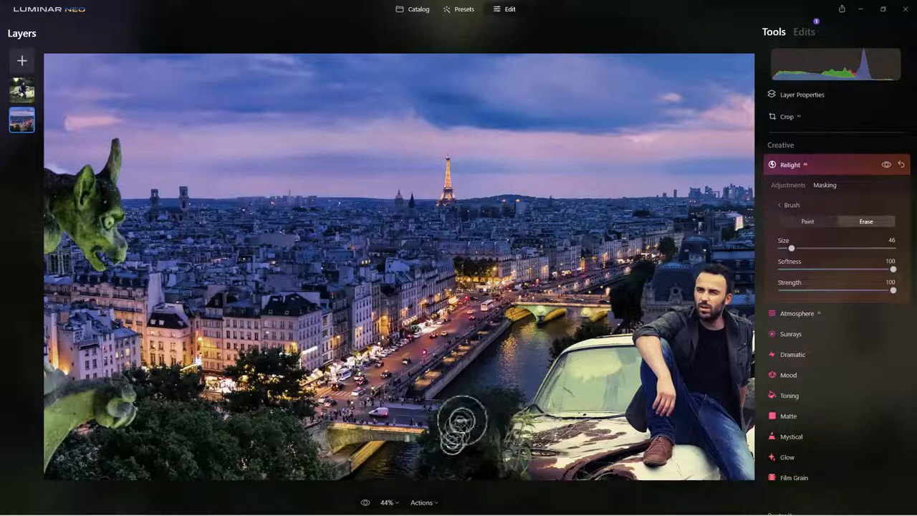
pyautogui.moveTo(433, 476)
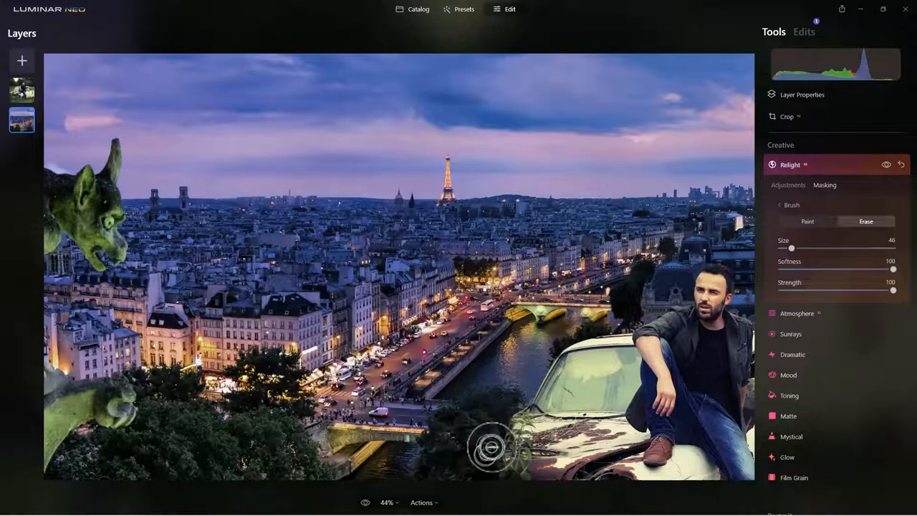
pyautogui.moveTo(492, 447); pyautogui.dragTo(493, 384)
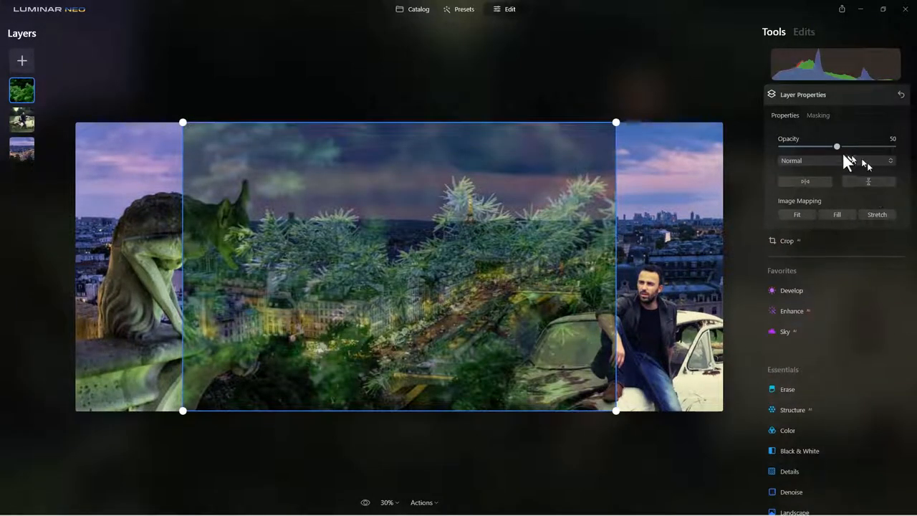
# Step: Raise the foliage layer to opacity 96 and shrink it into the lower middle
pyautogui.moveTo(837, 146); pyautogui.dragTo(872, 146)
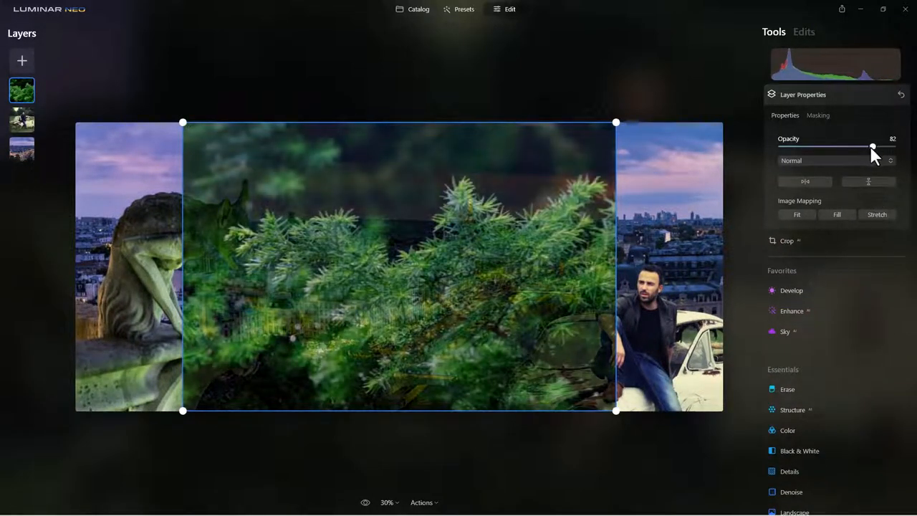
pyautogui.moveTo(873, 148); pyautogui.dragTo(889, 147)
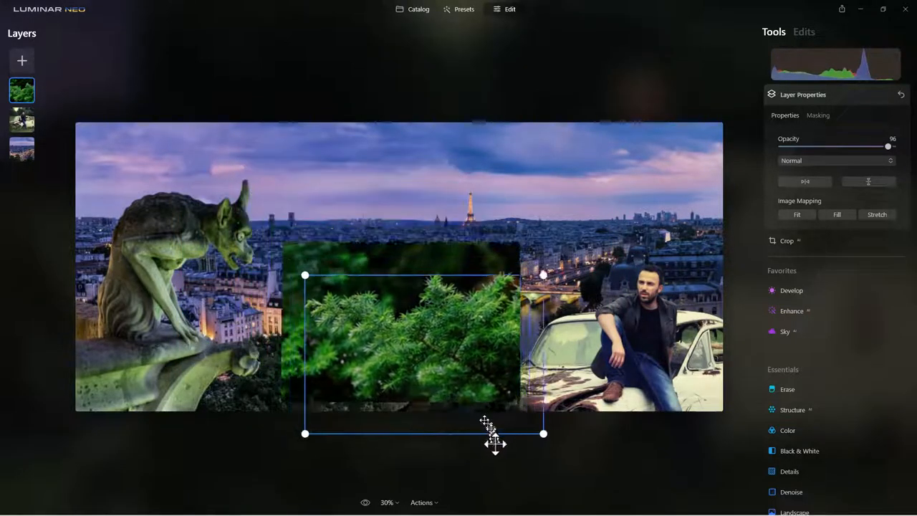
pyautogui.moveTo(487, 423); pyautogui.dragTo(502, 447)
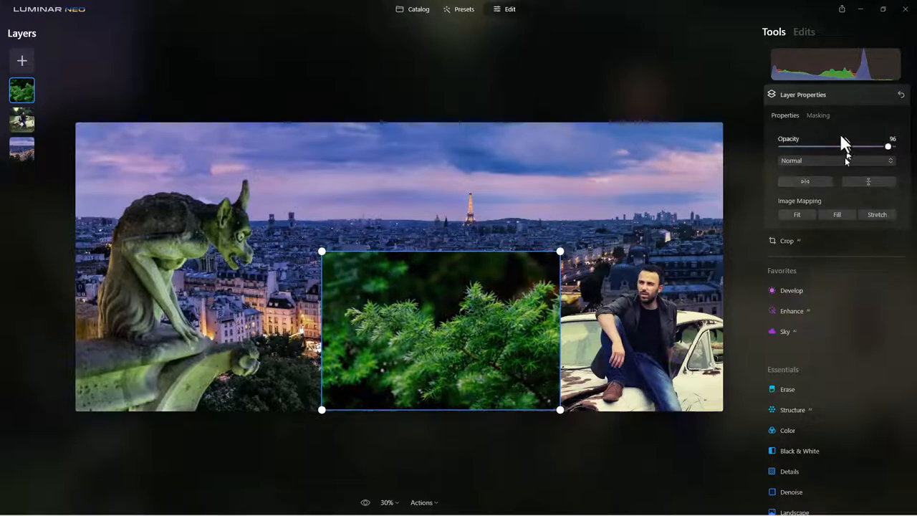
# Step: Begin an Erase brush mask on the foliage layer, removing its dark top background
pyautogui.click(817, 115)
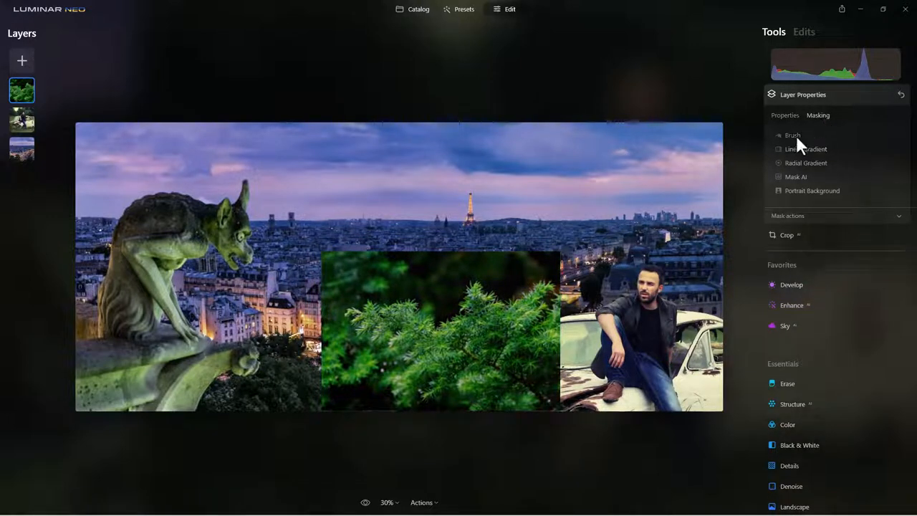
pyautogui.click(791, 134)
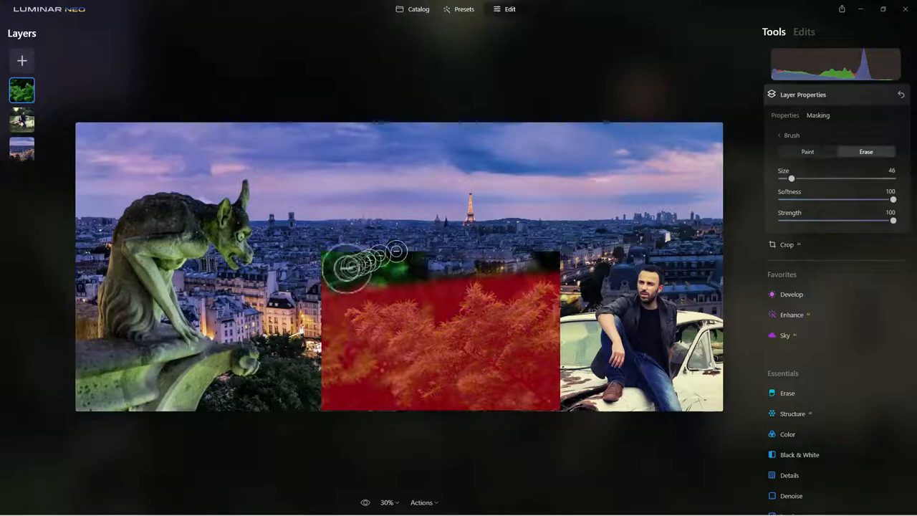
pyautogui.moveTo(366, 266); pyautogui.dragTo(430, 284)
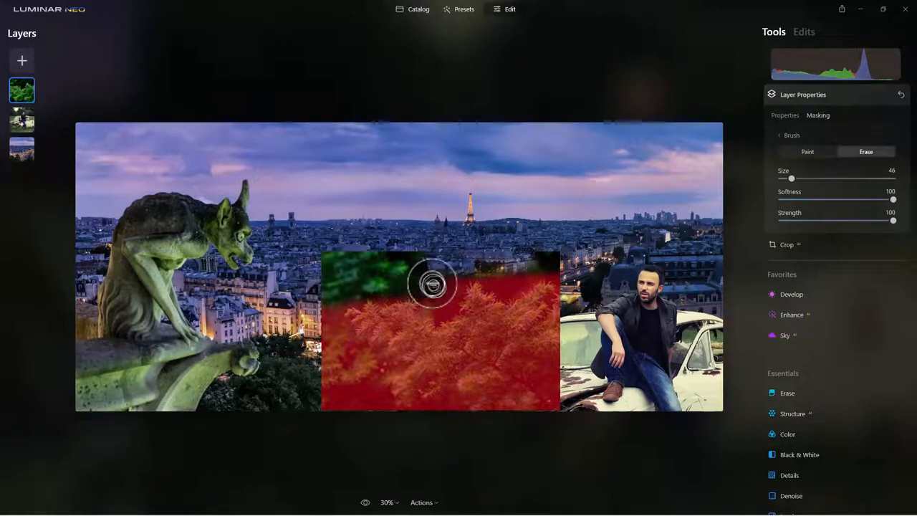
pyautogui.moveTo(430, 283); pyautogui.dragTo(327, 359)
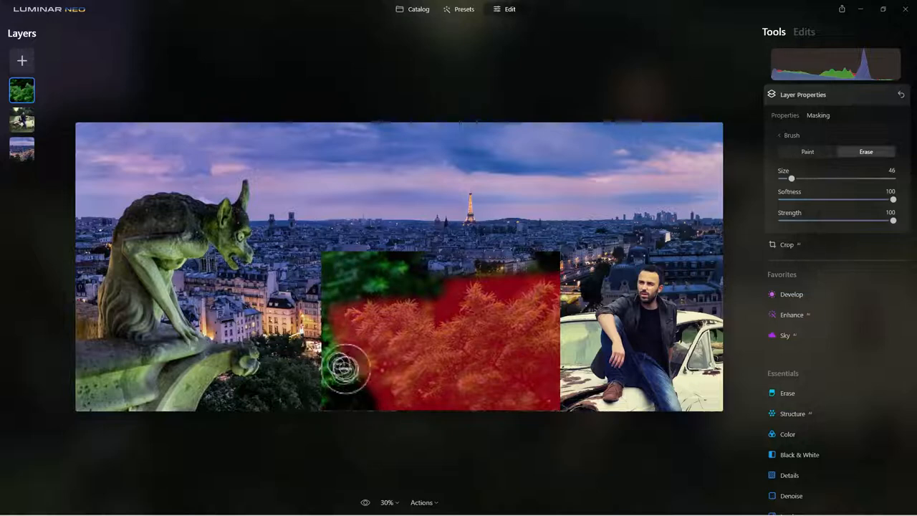
# Step: Erase the foliage photo's corners and remaining background so only the branches stay
pyautogui.moveTo(344, 366); pyautogui.dragTo(685, 202)
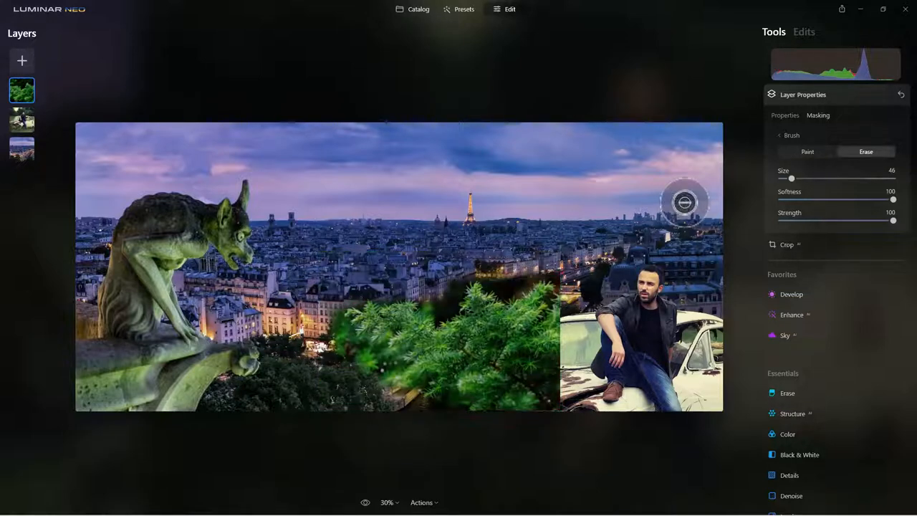
pyautogui.moveTo(684, 203); pyautogui.dragTo(501, 243)
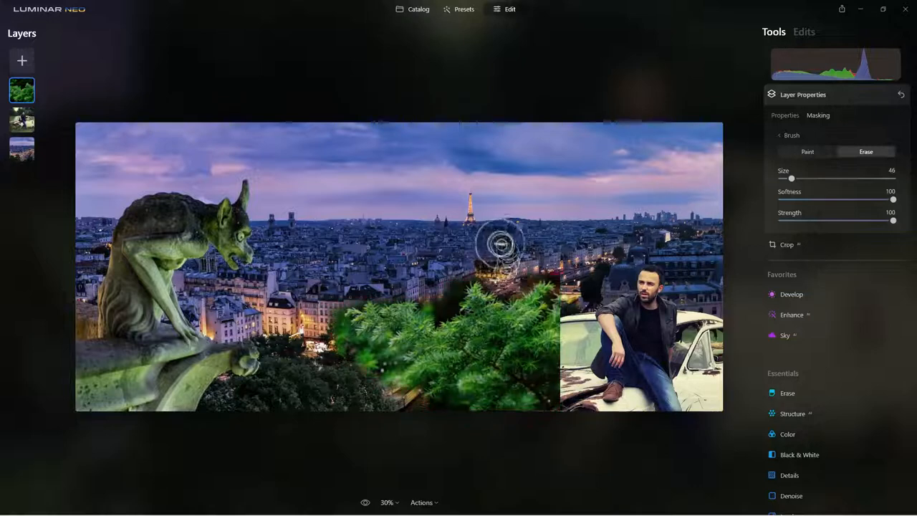
pyautogui.moveTo(502, 243); pyautogui.dragTo(459, 275)
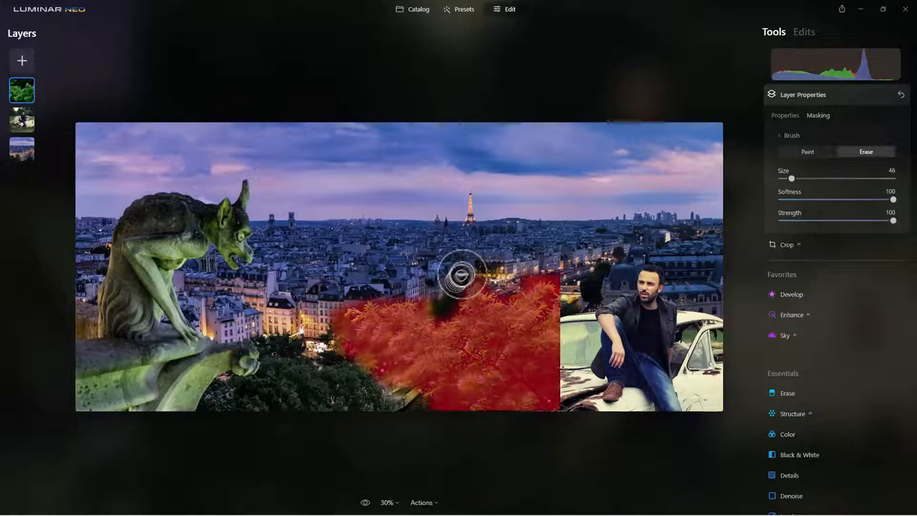
pyautogui.moveTo(461, 275); pyautogui.dragTo(556, 271)
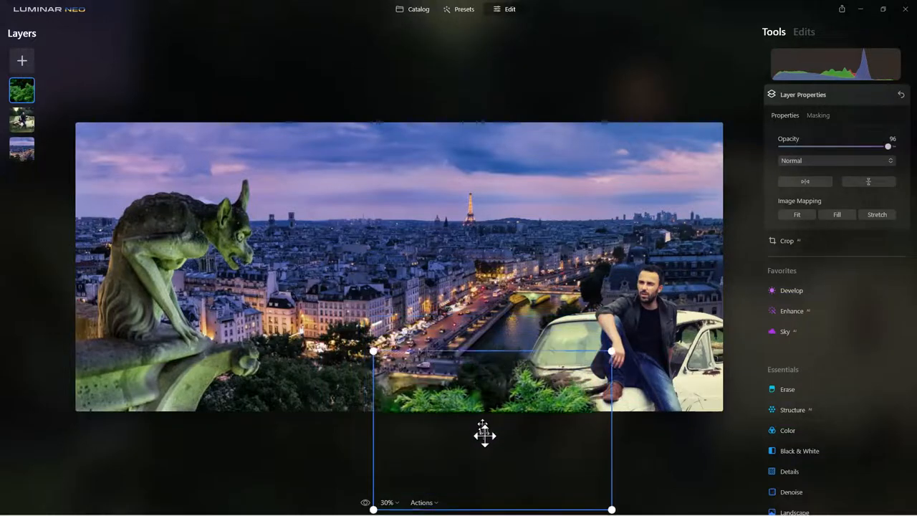
# Step: Move the foliage down and left over the seam, shrink it and settle it at bottom centre
pyautogui.moveTo(484, 436); pyautogui.dragTo(485, 415)
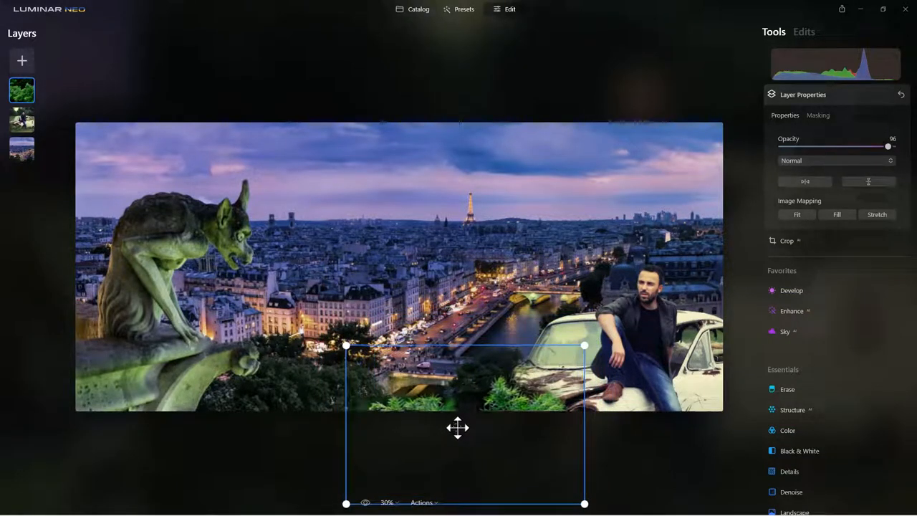
pyautogui.moveTo(459, 427); pyautogui.dragTo(564, 426)
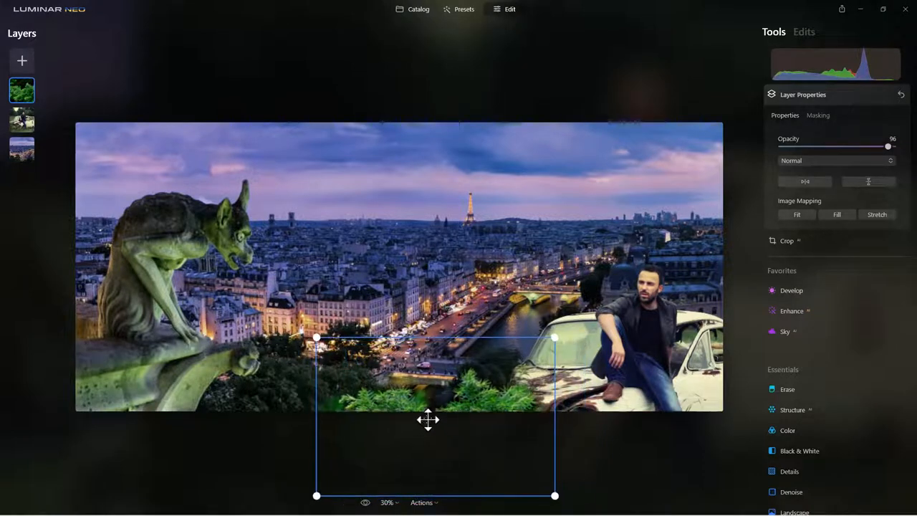
pyautogui.moveTo(427, 420); pyautogui.dragTo(448, 424)
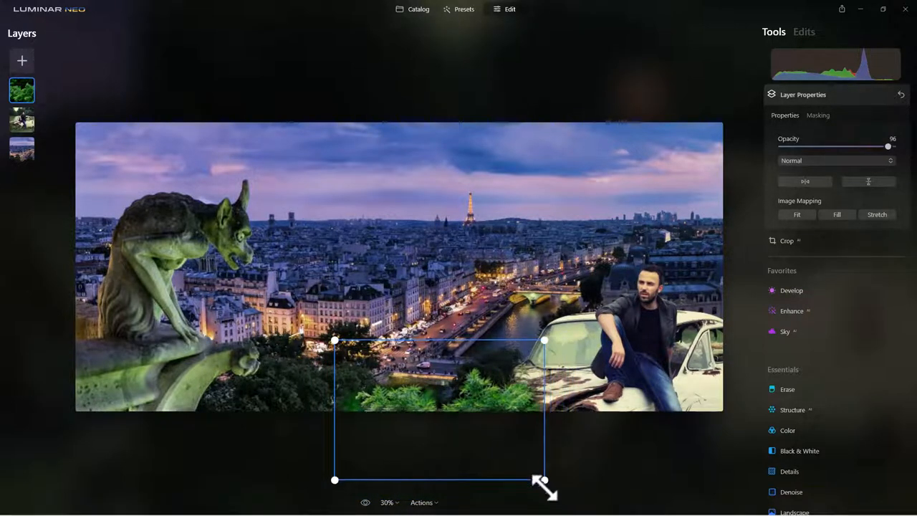
pyautogui.moveTo(542, 480); pyautogui.dragTo(579, 490)
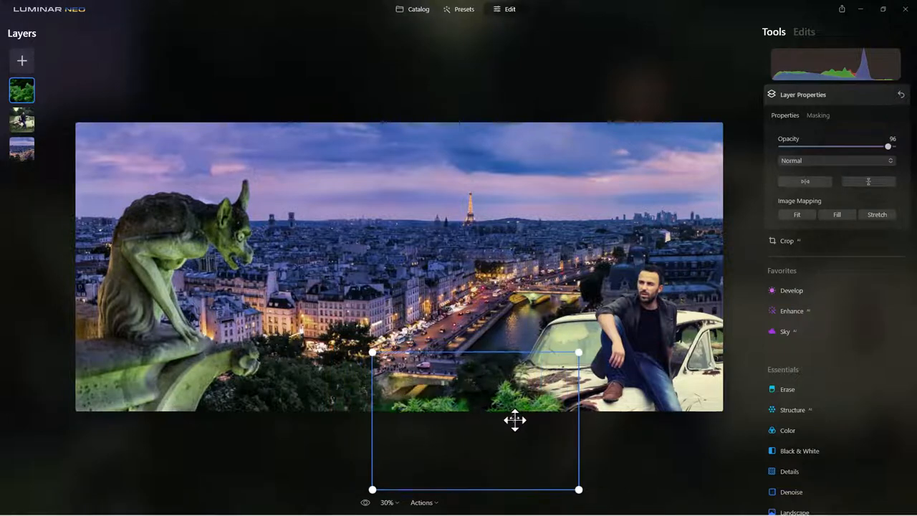
pyautogui.moveTo(514, 419); pyautogui.dragTo(511, 414)
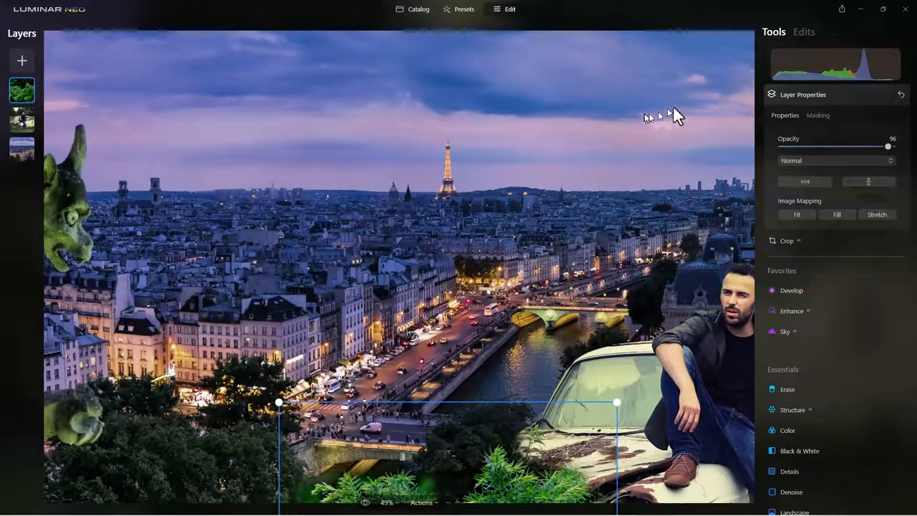
pyautogui.click(804, 31)
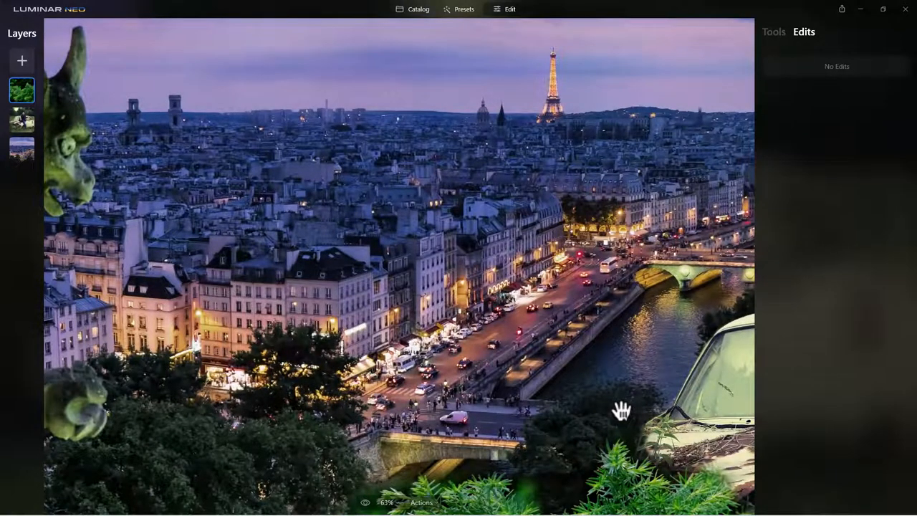
pyautogui.moveTo(770, 51)
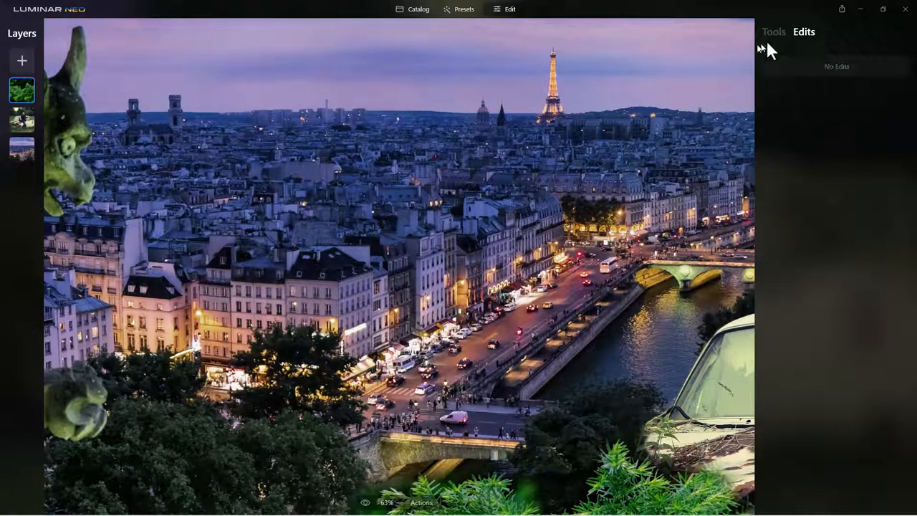
# Step: Brush-erase the foliage's bottom and top edges near the car, zooming out to check
pyautogui.click(773, 32)
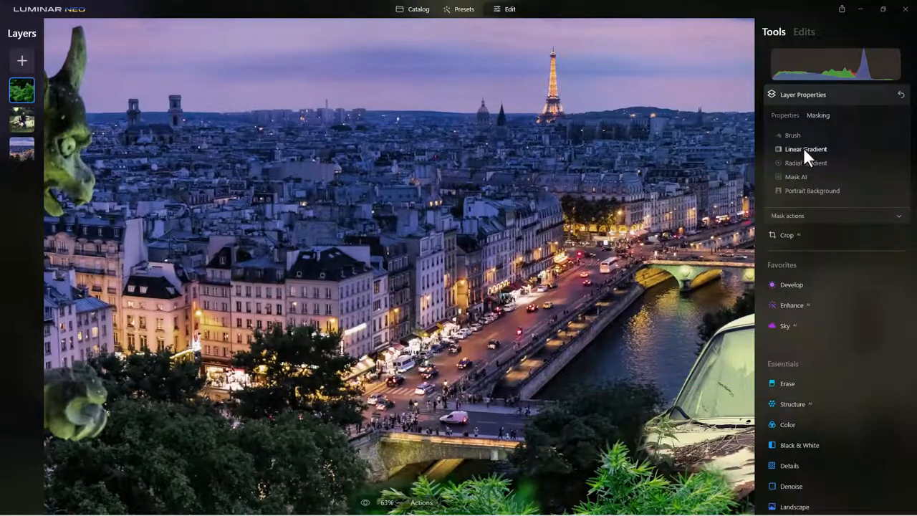
pyautogui.click(791, 135)
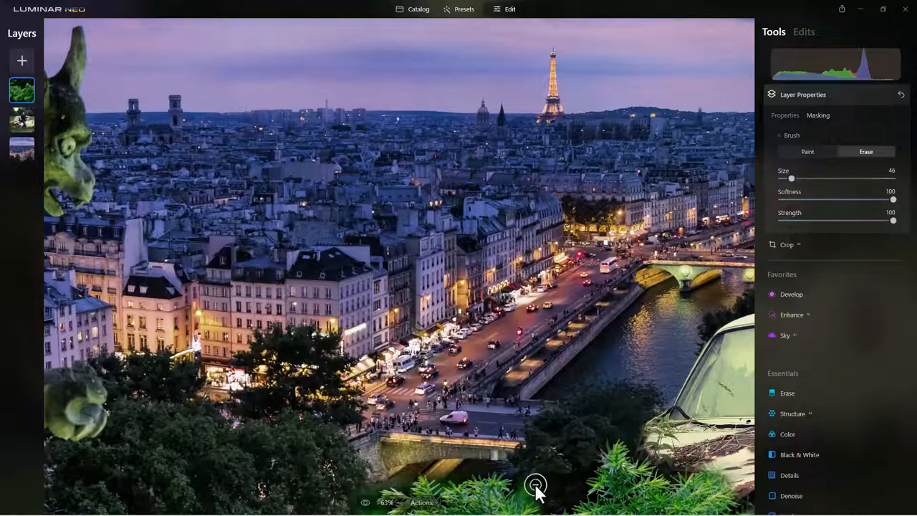
pyautogui.moveTo(535, 486); pyautogui.dragTo(544, 487)
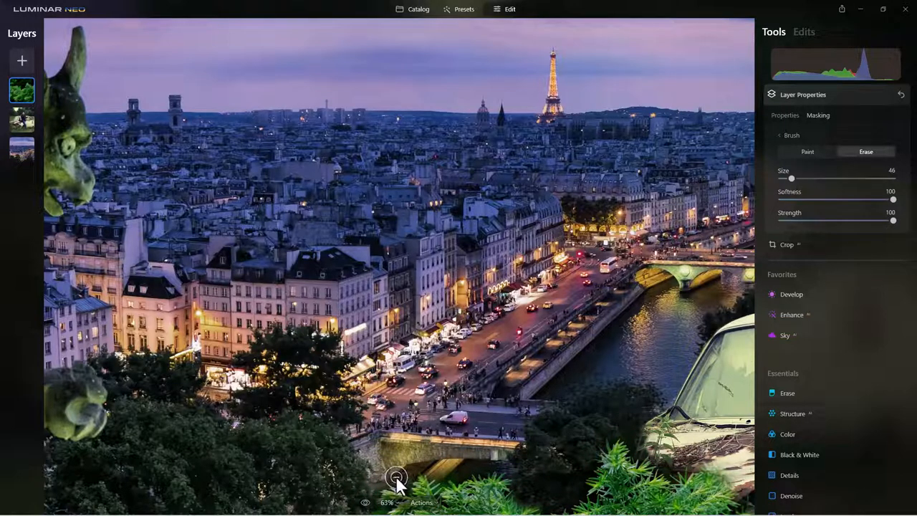
pyautogui.moveTo(396, 490)
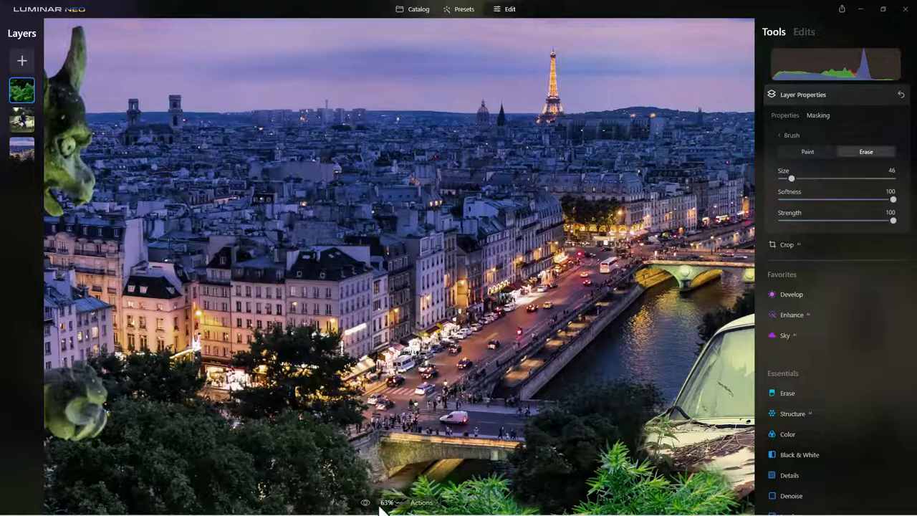
pyautogui.click(389, 499)
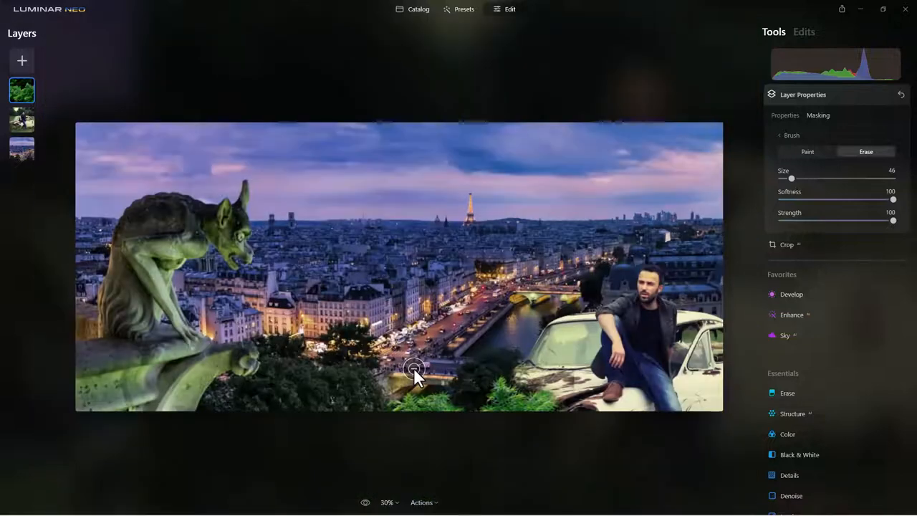
pyautogui.moveTo(413, 369); pyautogui.dragTo(473, 401)
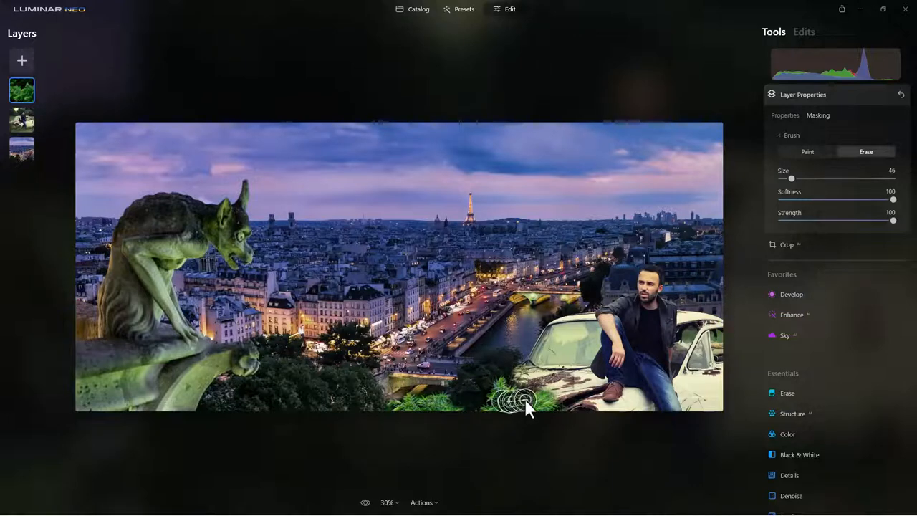
pyautogui.moveTo(413, 424)
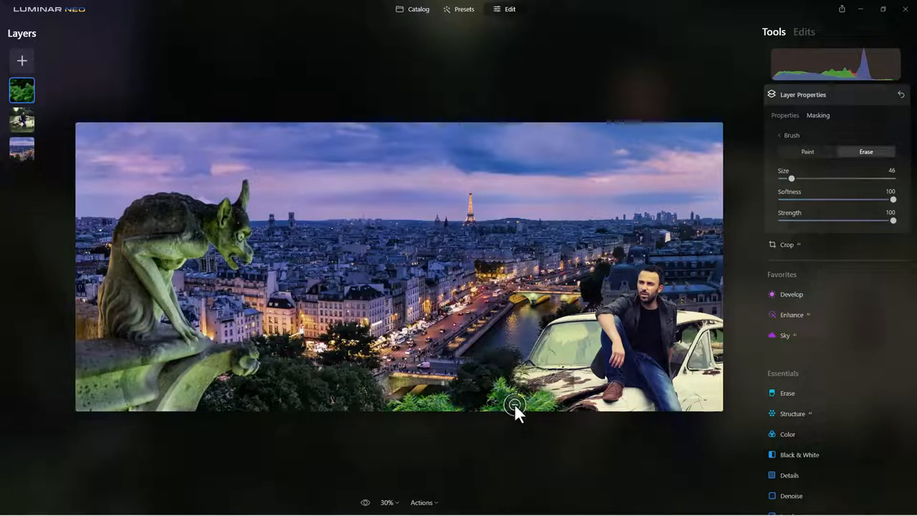
pyautogui.moveTo(523, 408)
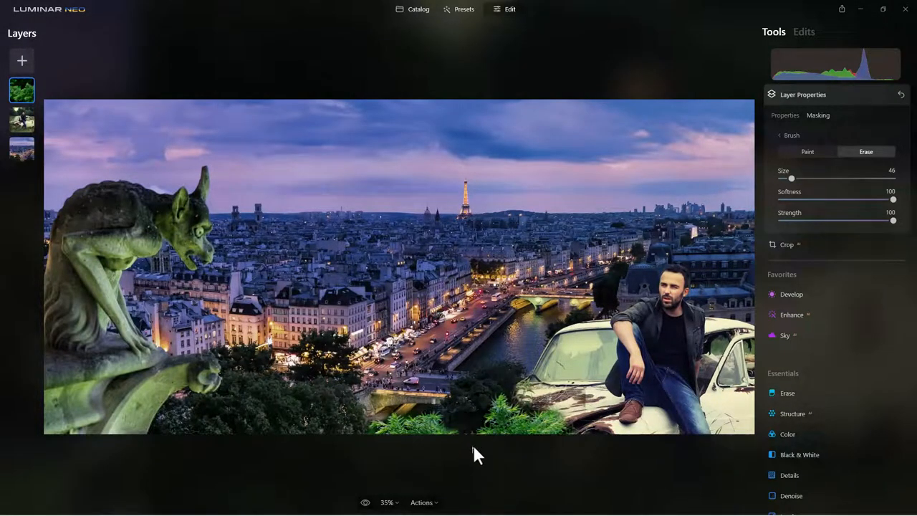
# Step: Open Develop on the foliage layer and pull Highlights to -58 and Shadows to -41
pyautogui.moveTo(485, 398); pyautogui.dragTo(513, 336)
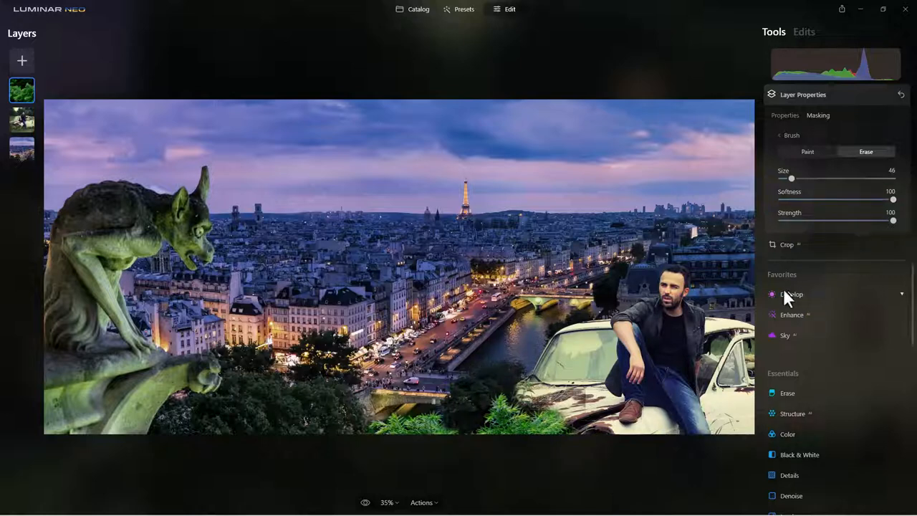
pyautogui.click(790, 294)
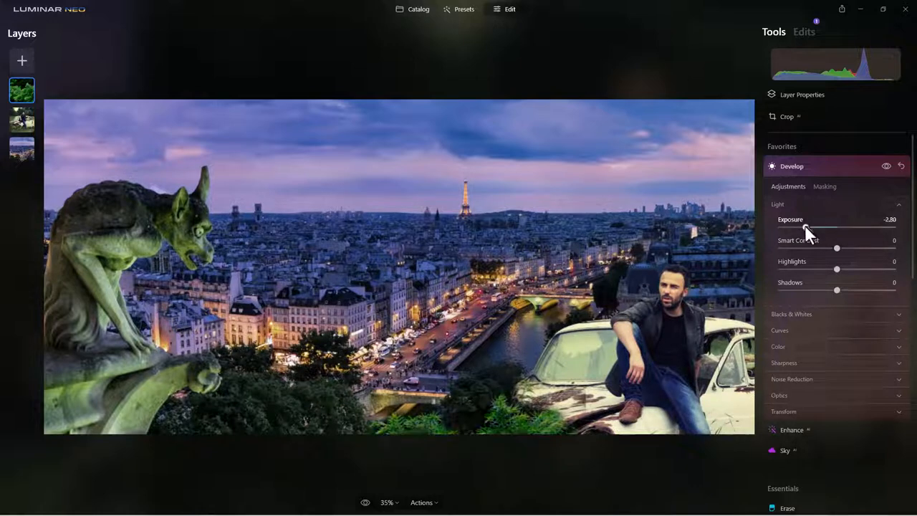
pyautogui.moveTo(809, 228); pyautogui.dragTo(808, 228)
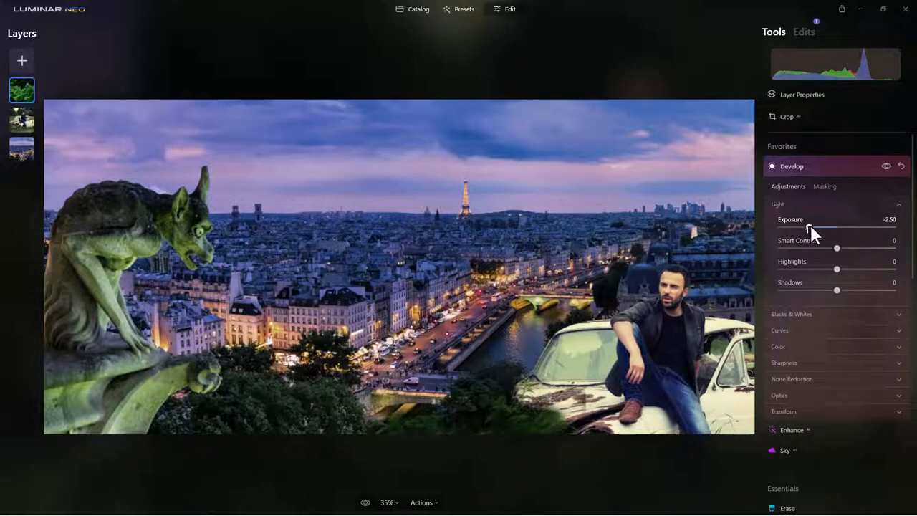
pyautogui.moveTo(809, 229); pyautogui.dragTo(843, 229)
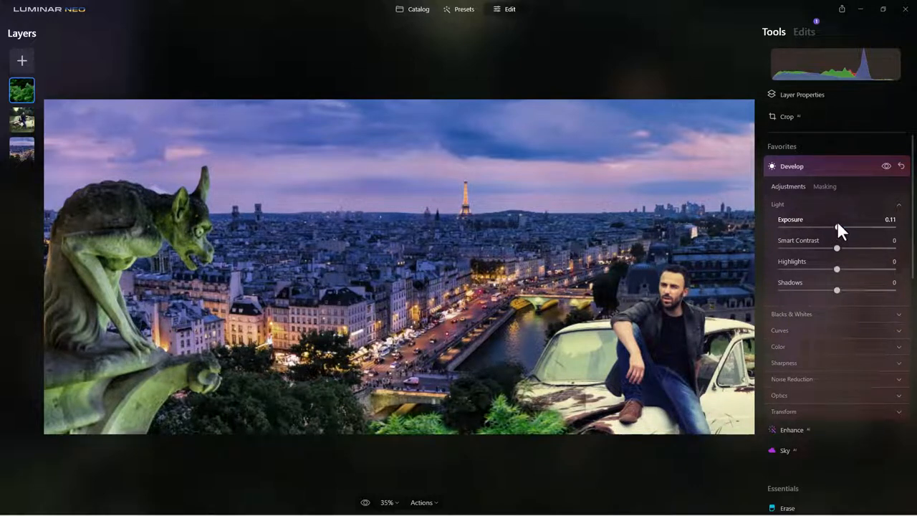
pyautogui.moveTo(837, 289); pyautogui.dragTo(816, 290)
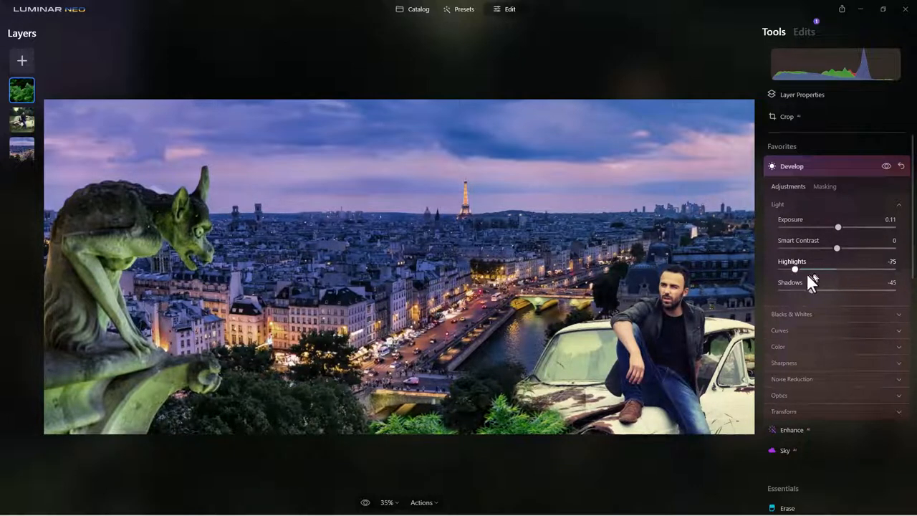
pyautogui.moveTo(794, 269); pyautogui.dragTo(804, 270)
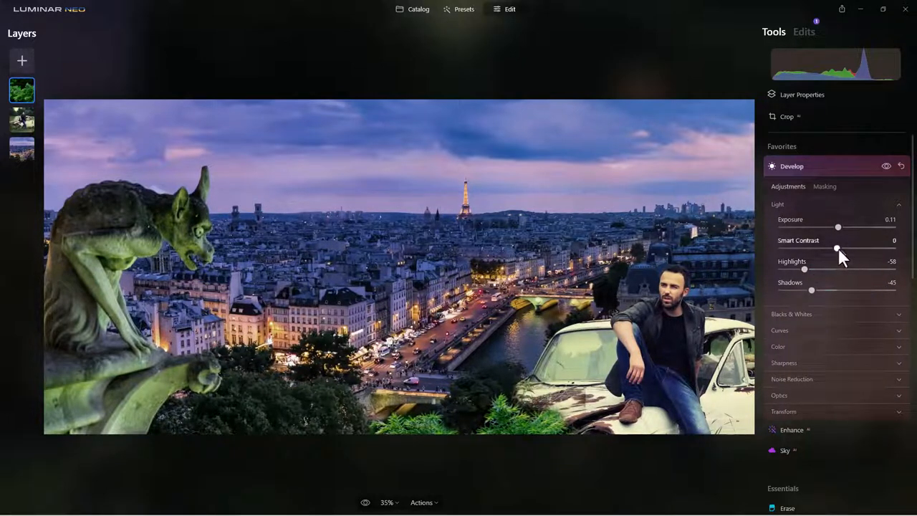
# Step: Lower the foliage Exposure to about -2 so it matches the night scene
pyautogui.moveTo(838, 226); pyautogui.dragTo(816, 226)
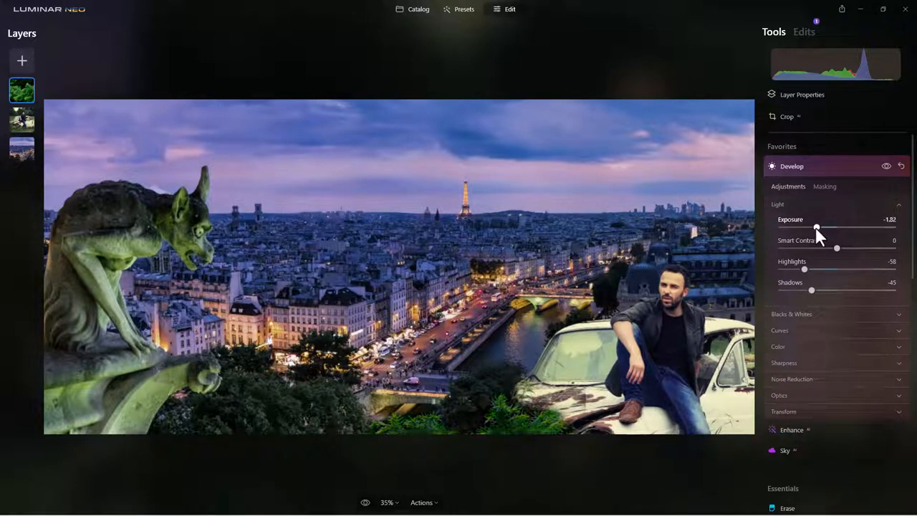
pyautogui.moveTo(817, 227); pyautogui.dragTo(801, 226)
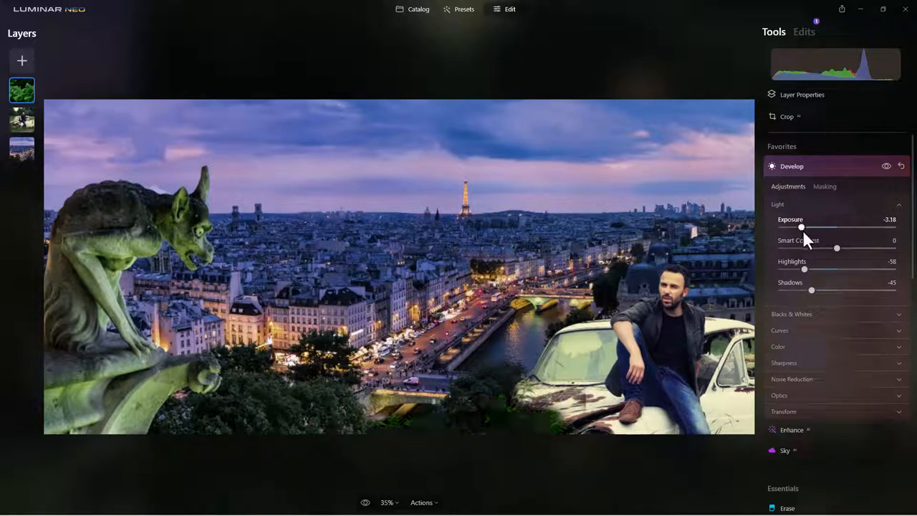
pyautogui.moveTo(801, 227); pyautogui.dragTo(813, 226)
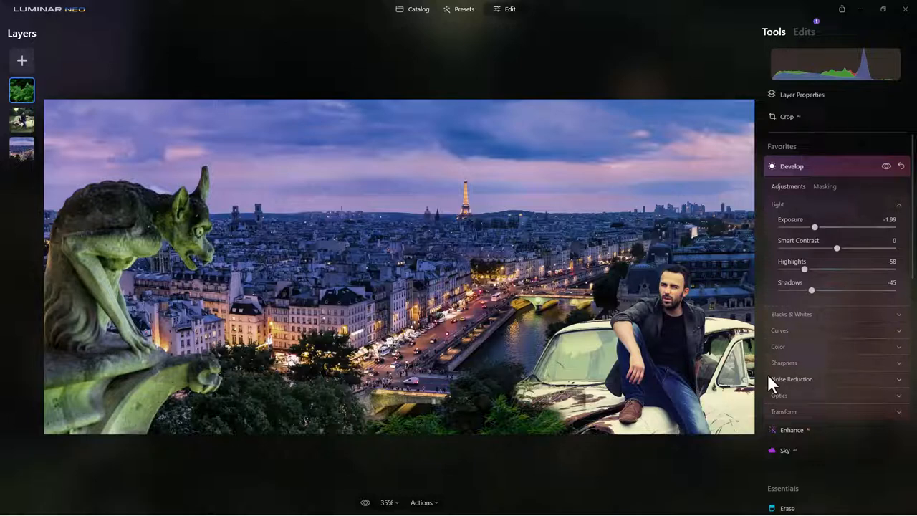
pyautogui.moveTo(823, 361)
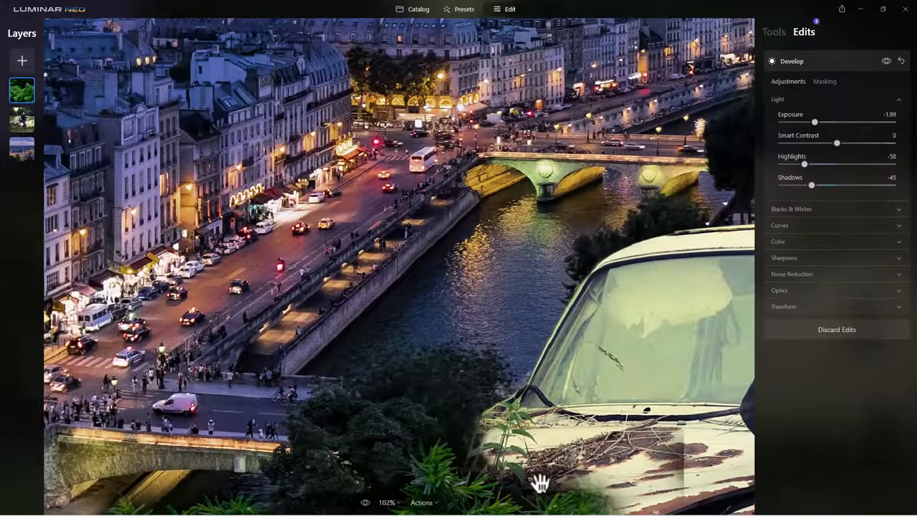
# Step: Bring the car into view and start a brush mask in Erase mode on the foliage layer
pyautogui.moveTo(542, 484); pyautogui.dragTo(616, 345)
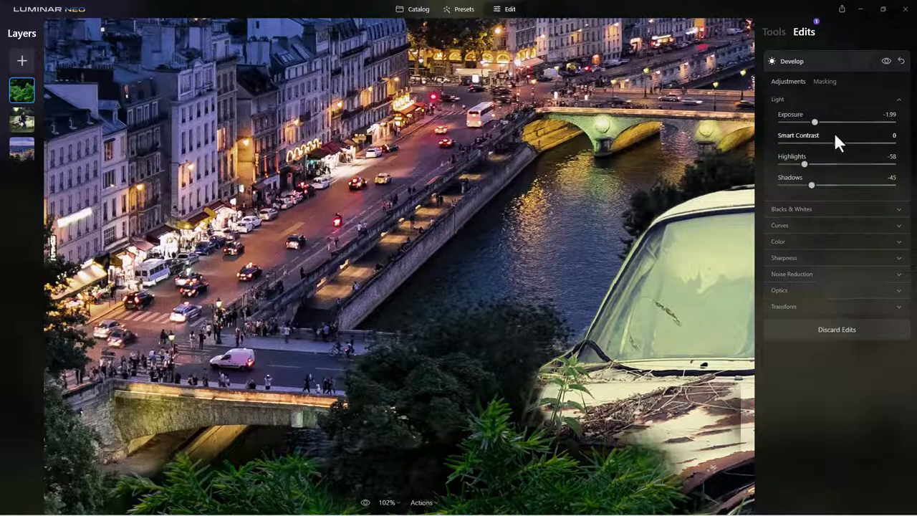
pyautogui.click(826, 80)
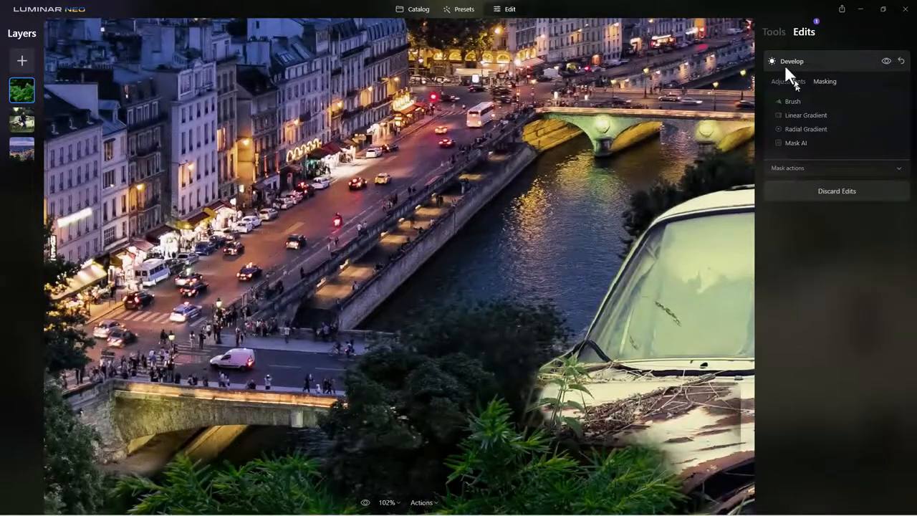
pyautogui.click(770, 32)
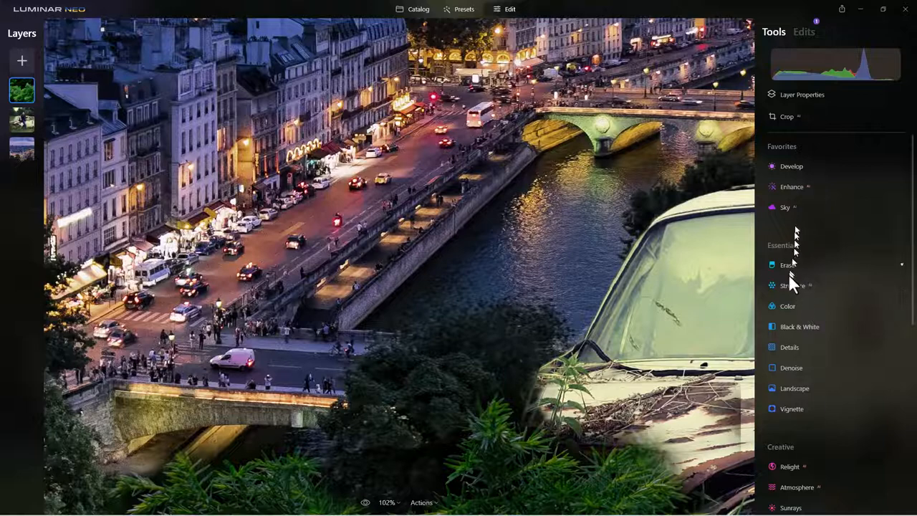
pyautogui.scroll(-3)
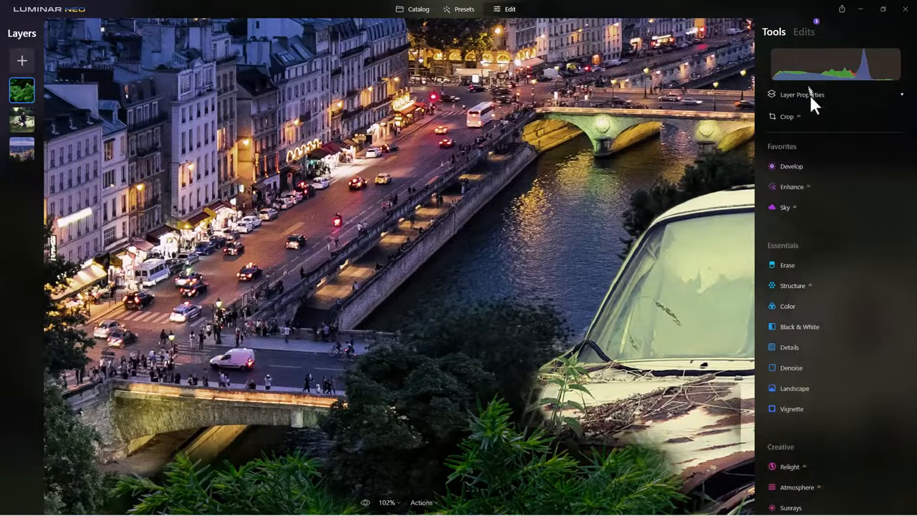
pyautogui.click(802, 94)
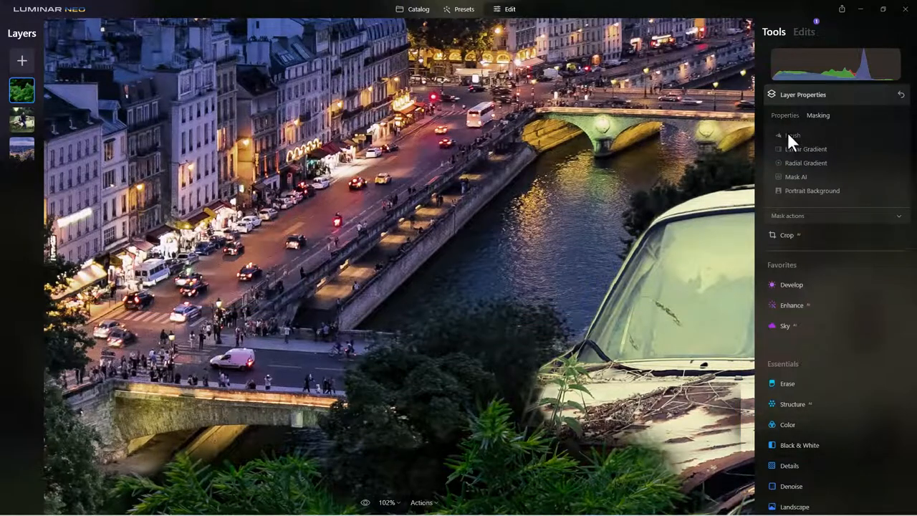
pyautogui.click(791, 135)
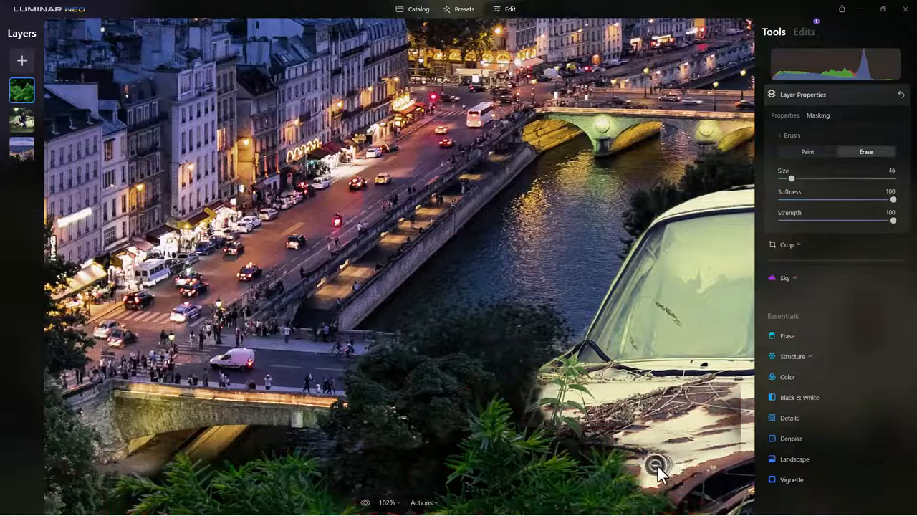
# Step: Paint away the foliage covering the front of the old car
pyautogui.moveTo(659, 466); pyautogui.dragTo(695, 387)
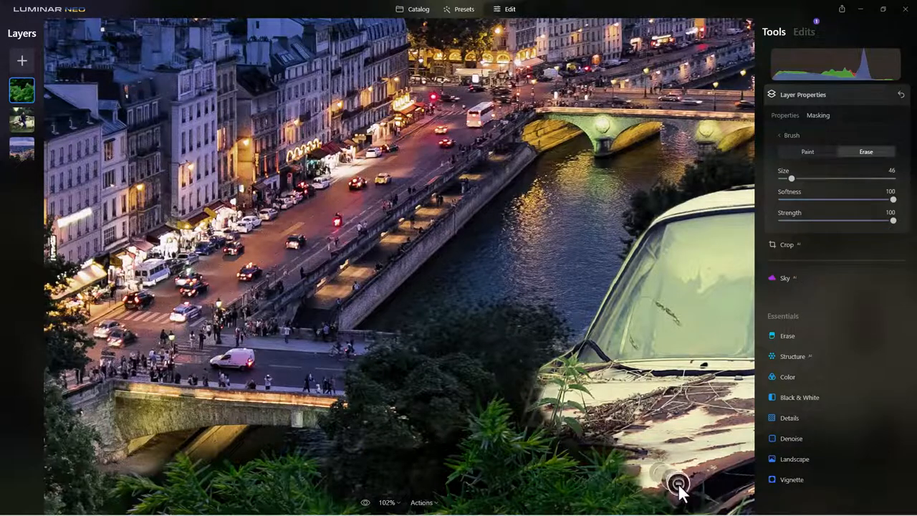
pyautogui.moveTo(676, 487); pyautogui.dragTo(566, 462)
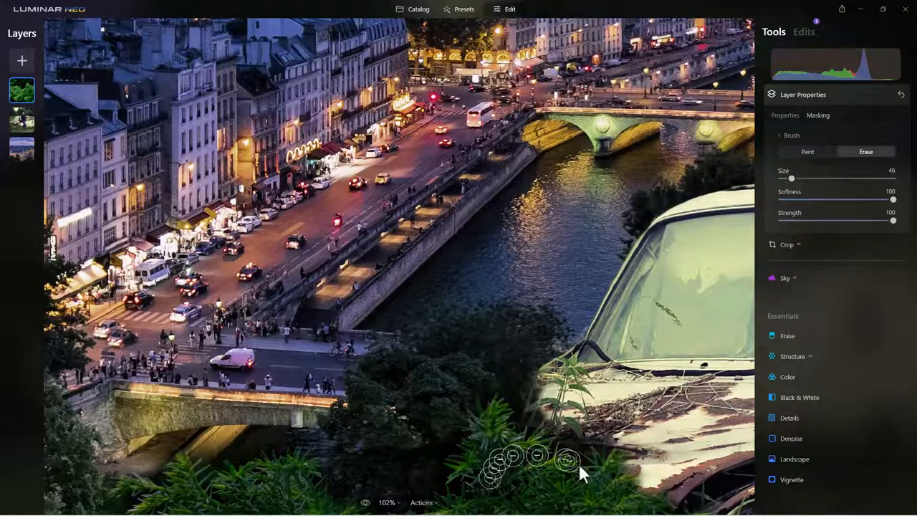